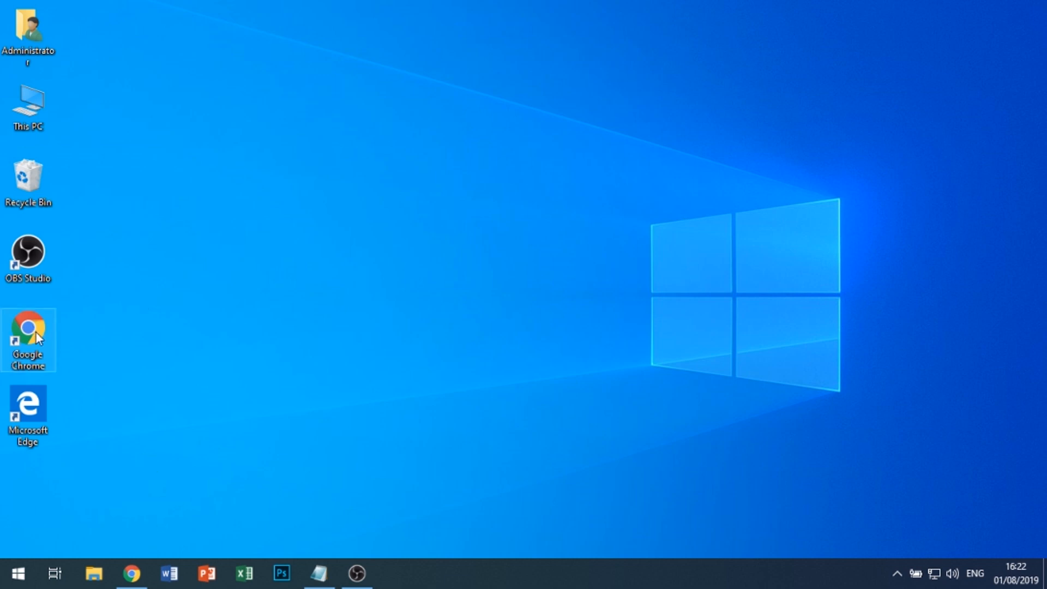
Search Chrome for 'MediaCreation Tool 1903' and download the installer from Microsoft's result.
double_click(28, 327)
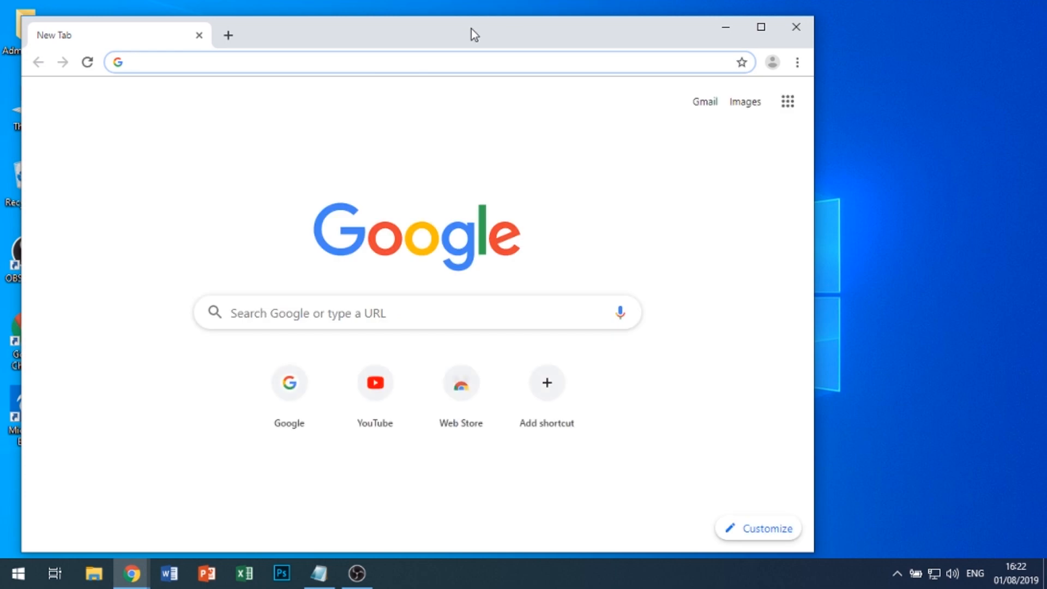
type("Med")
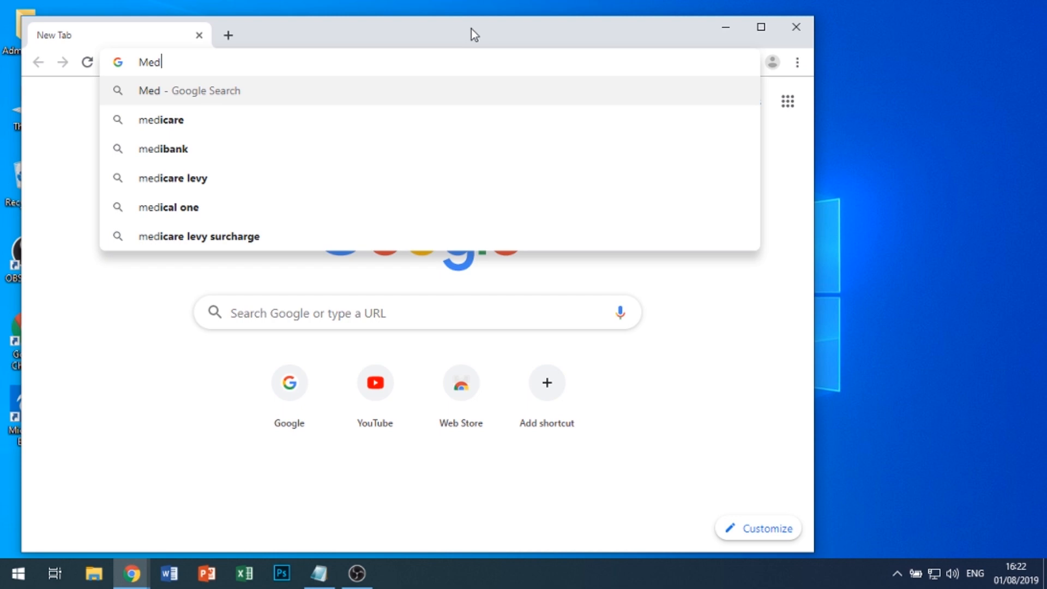
type("iaCreato Tool 1903")
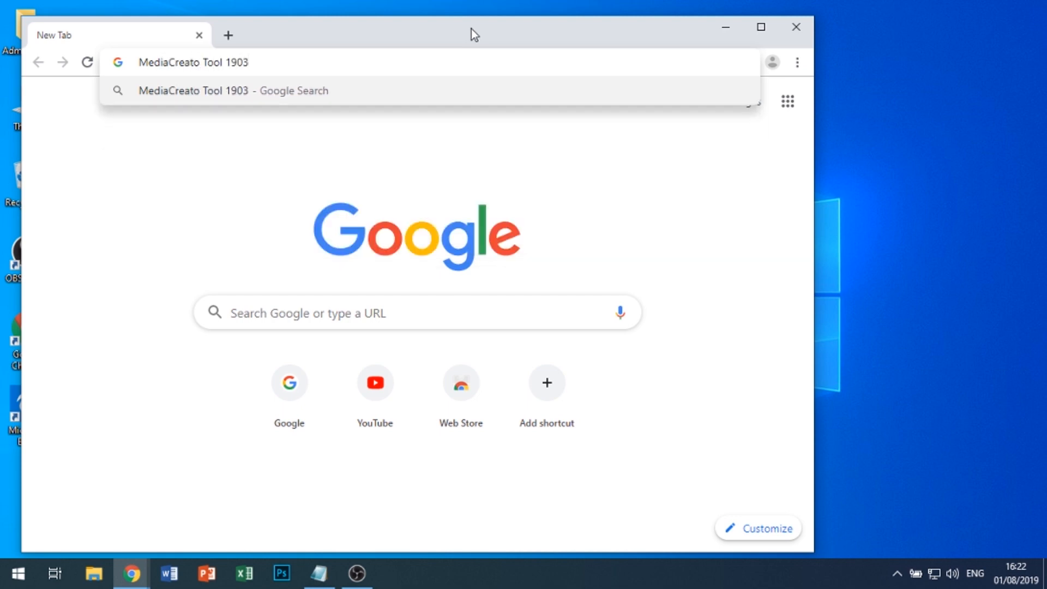
left_click(233, 91)
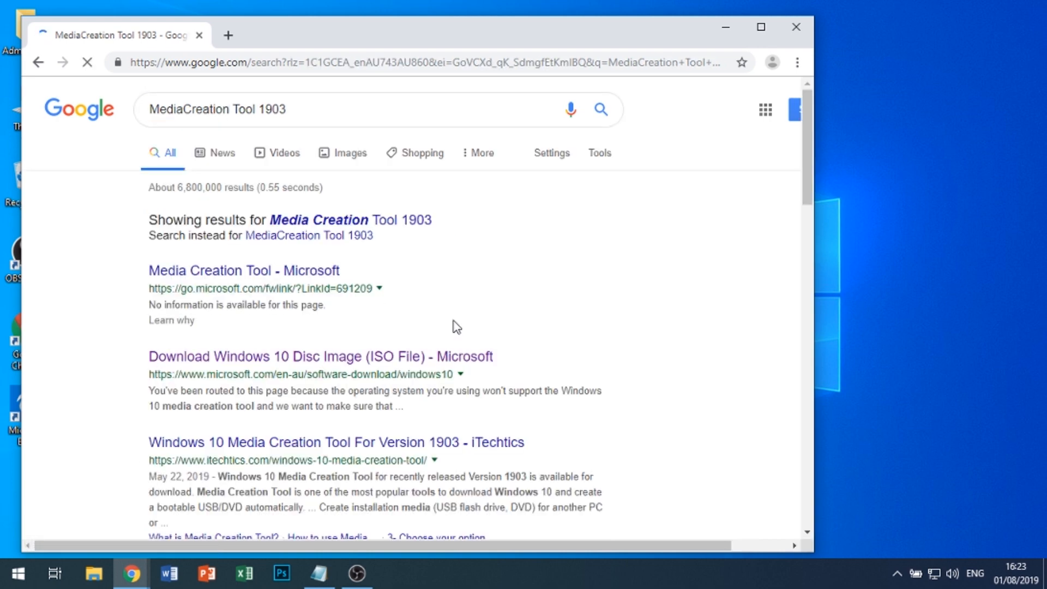
left_click(243, 270)
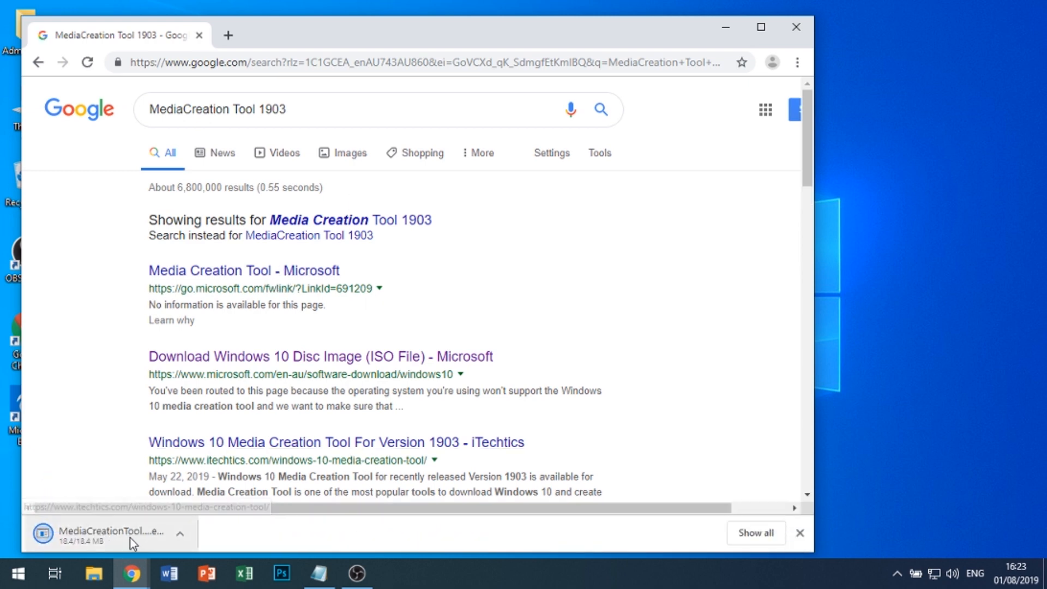
mouse_move(130, 534)
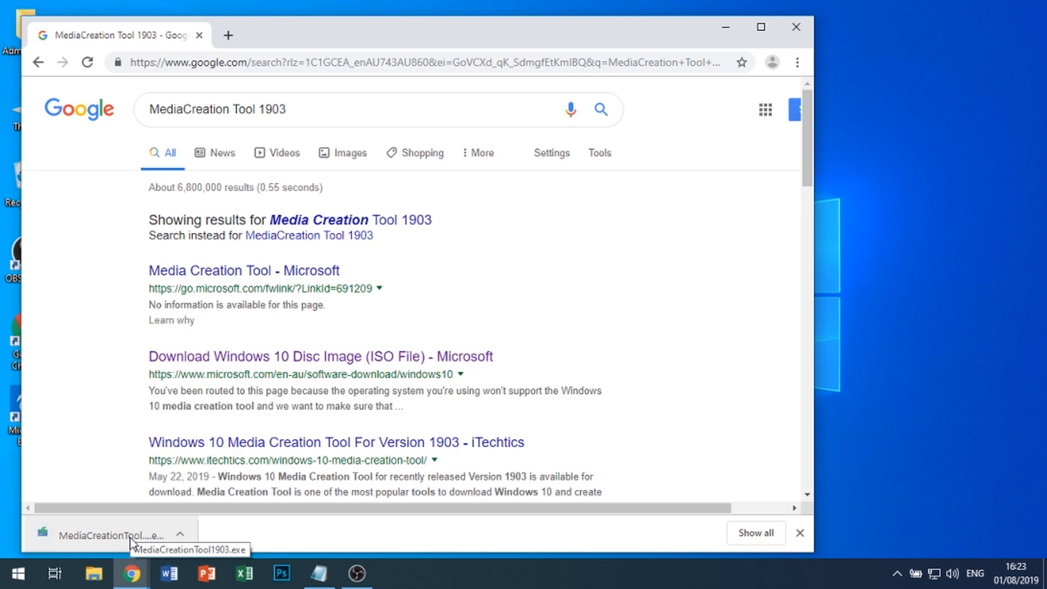
mouse_move(799, 495)
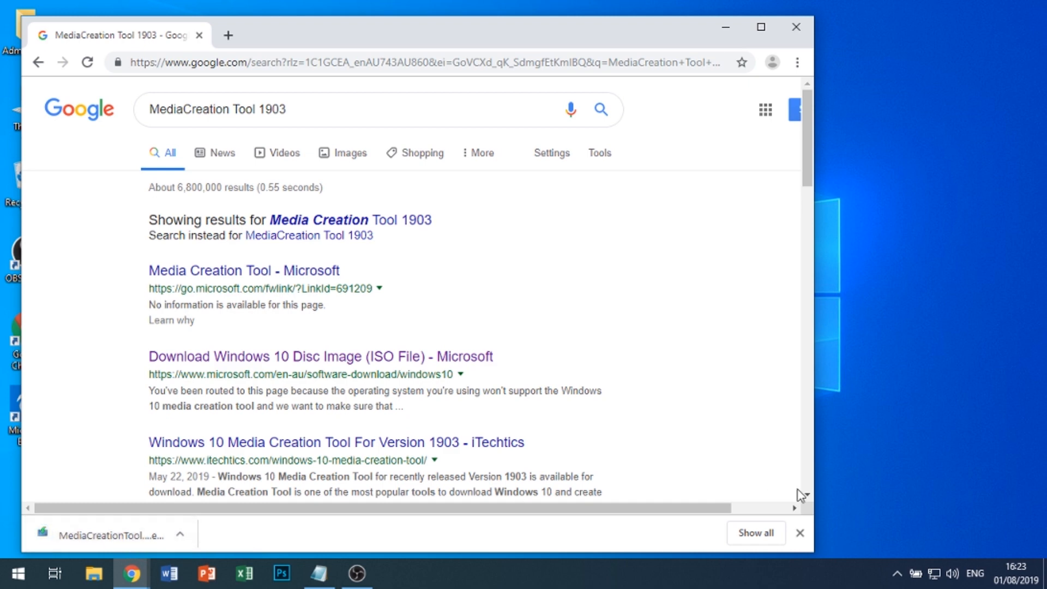
mouse_move(793, 541)
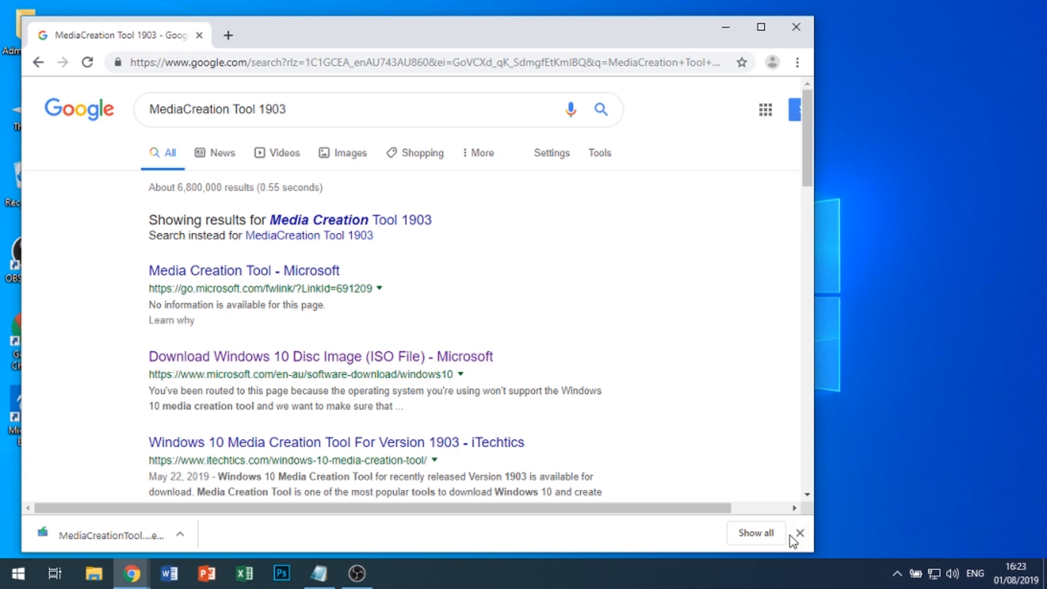
Show the downloaded MediaCreationTool1903 in the Downloads folder and bring up the Run box.
left_click(754, 532)
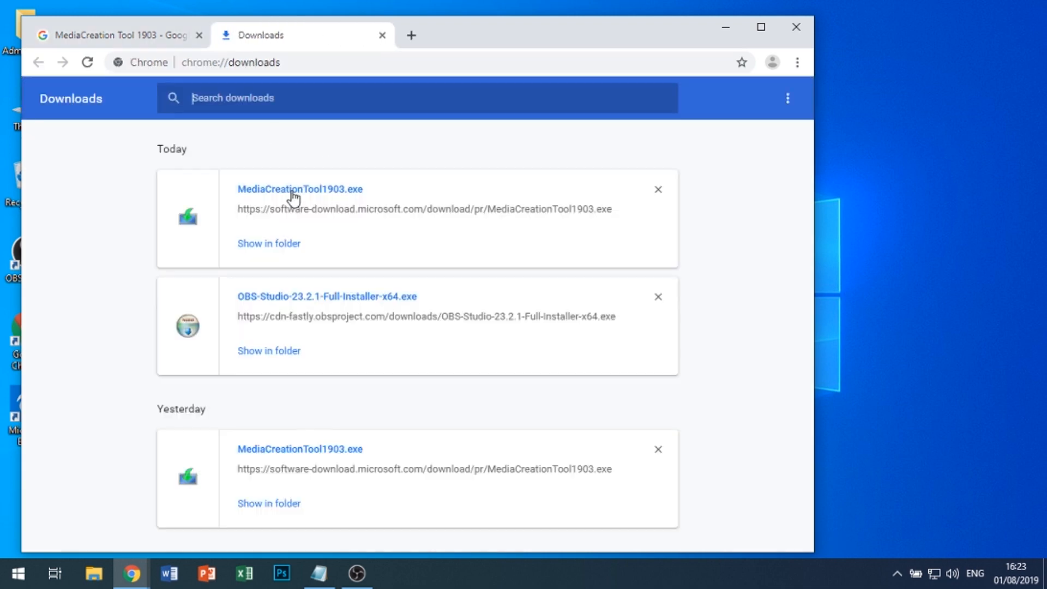
left_click(269, 244)
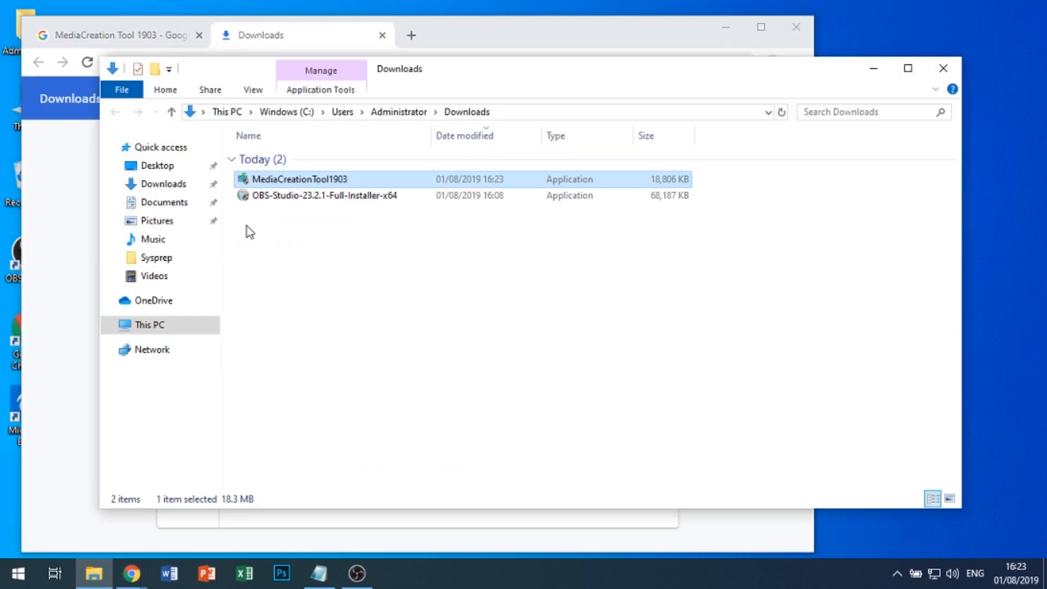
mouse_move(393, 312)
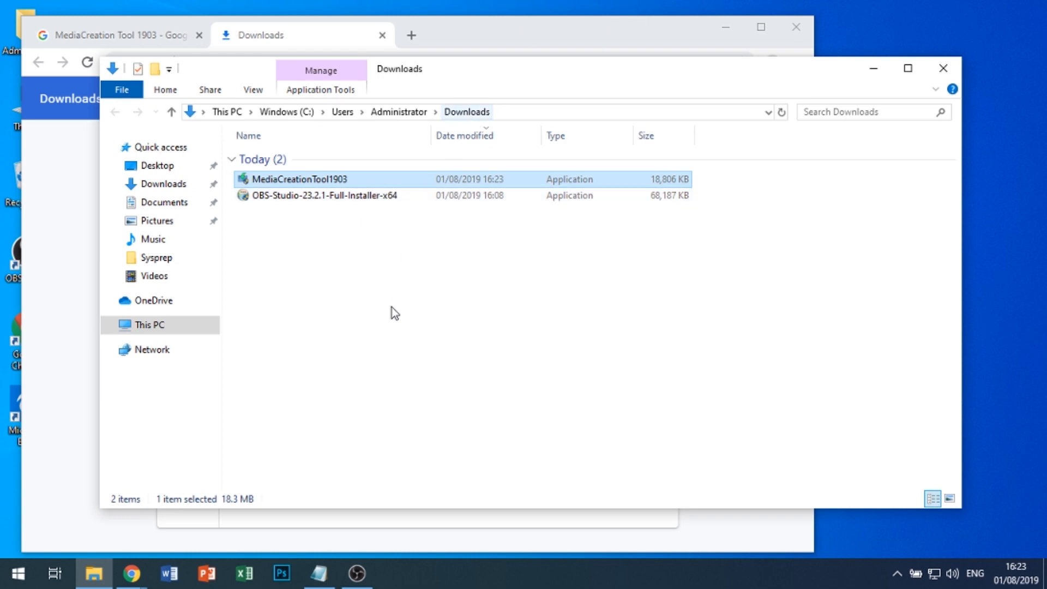
left_click(558, 120)
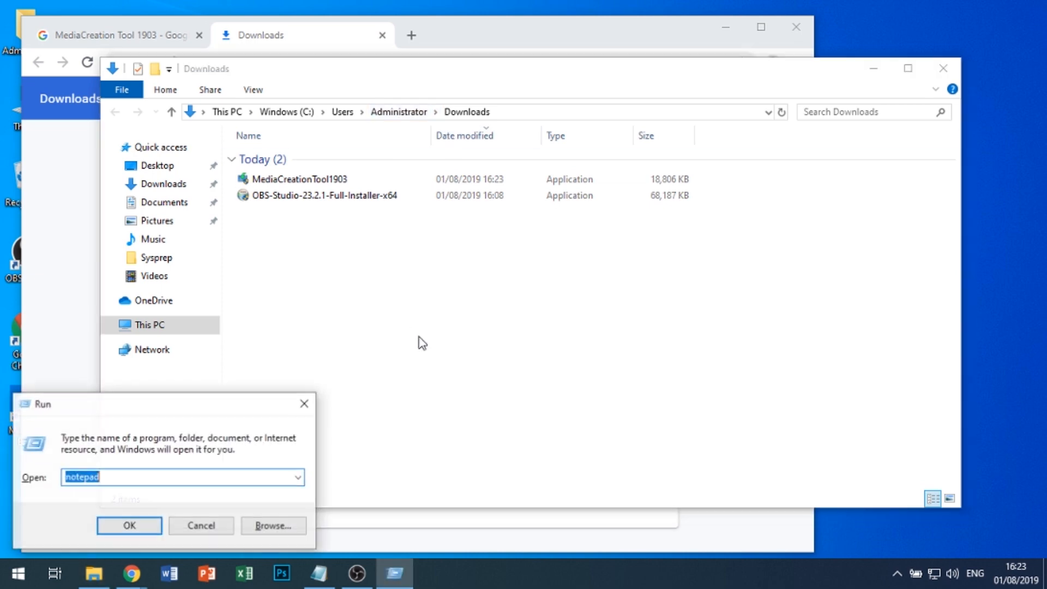
Launch cmd from Run, change into Downloads, and bring up the note with the prepared command.
type("cmd")
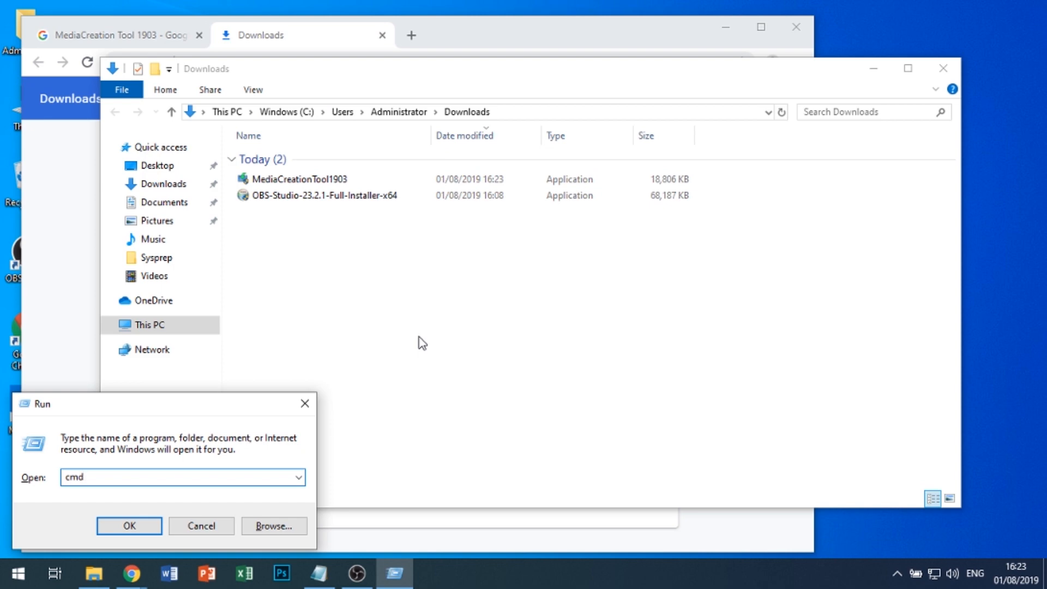
left_click(129, 525)
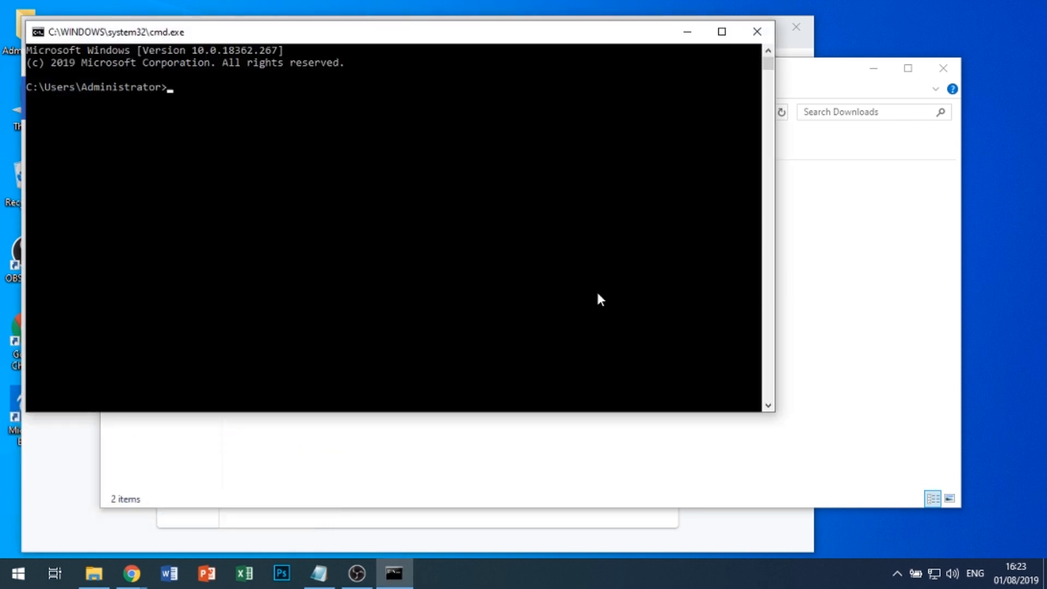
type("cd")
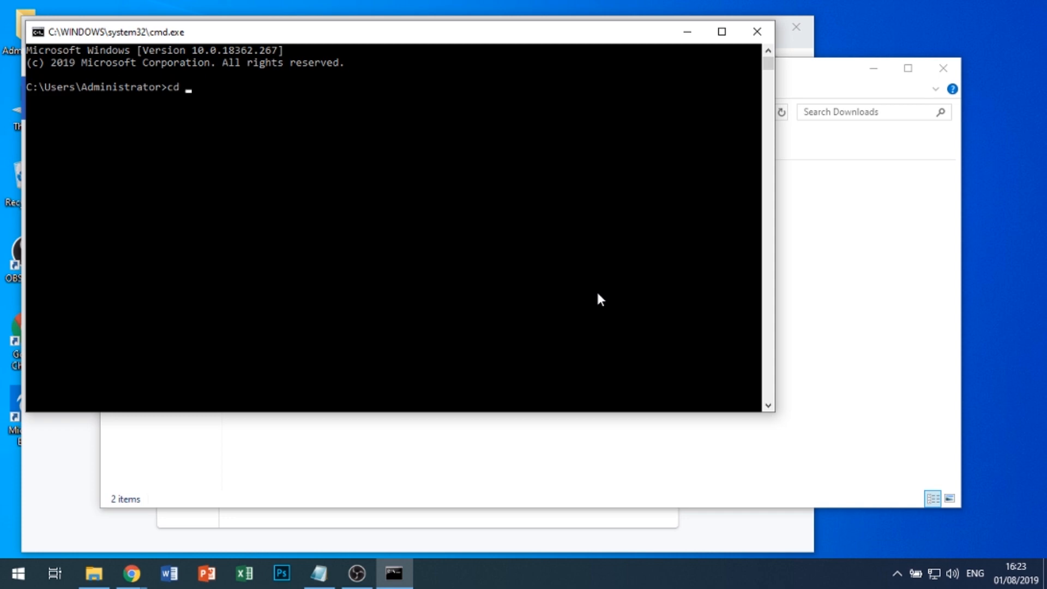
type("downloads")
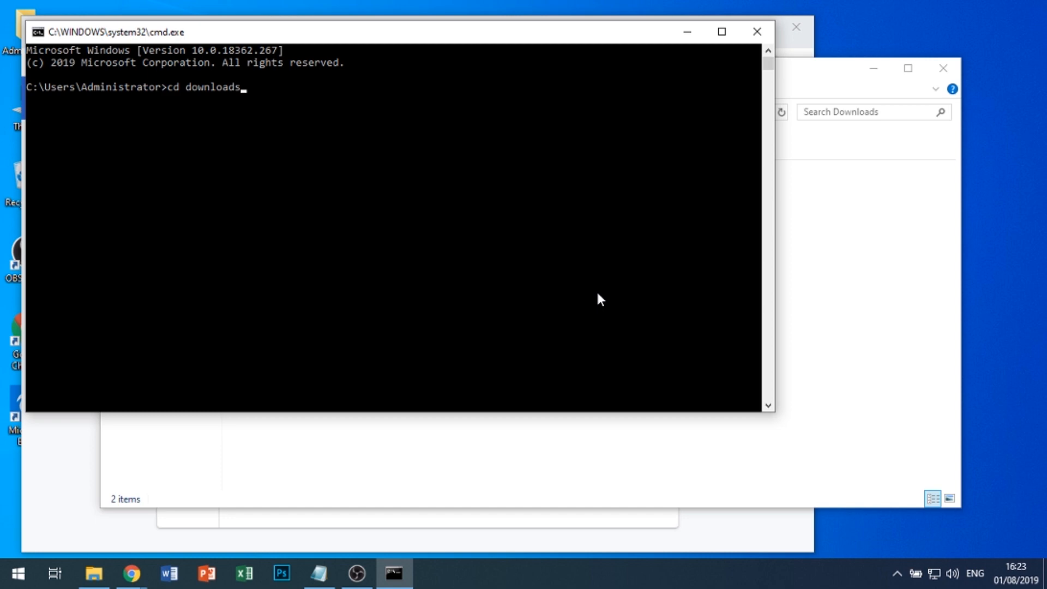
key("Return")
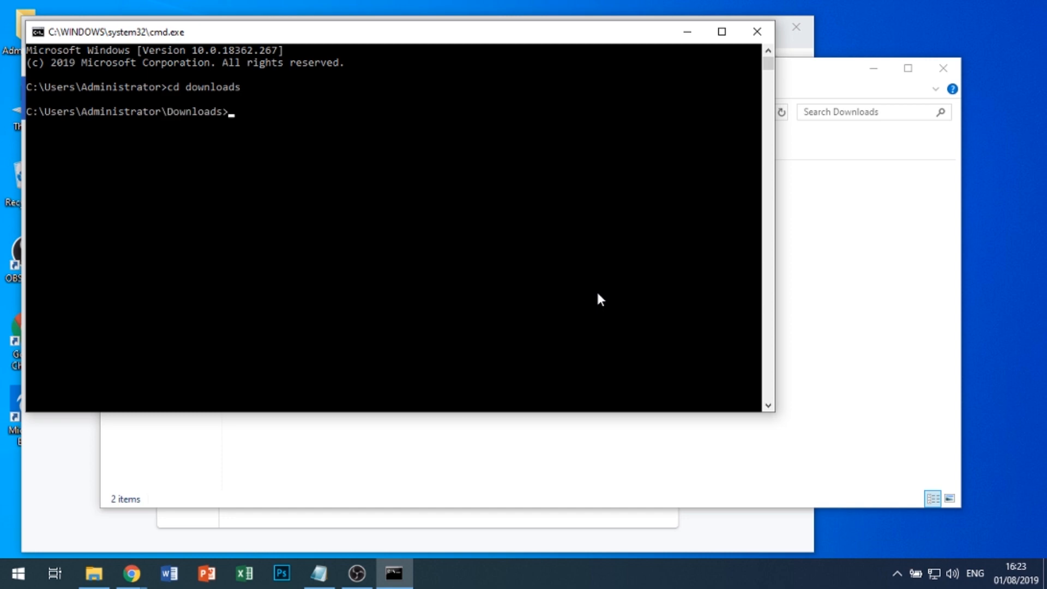
mouse_move(342, 459)
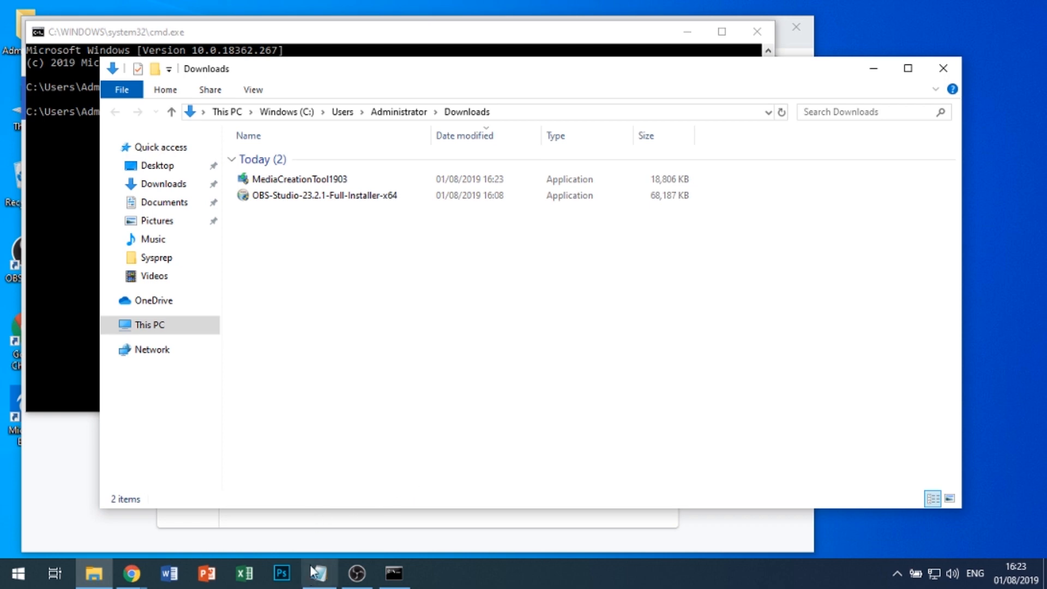
left_click(318, 573)
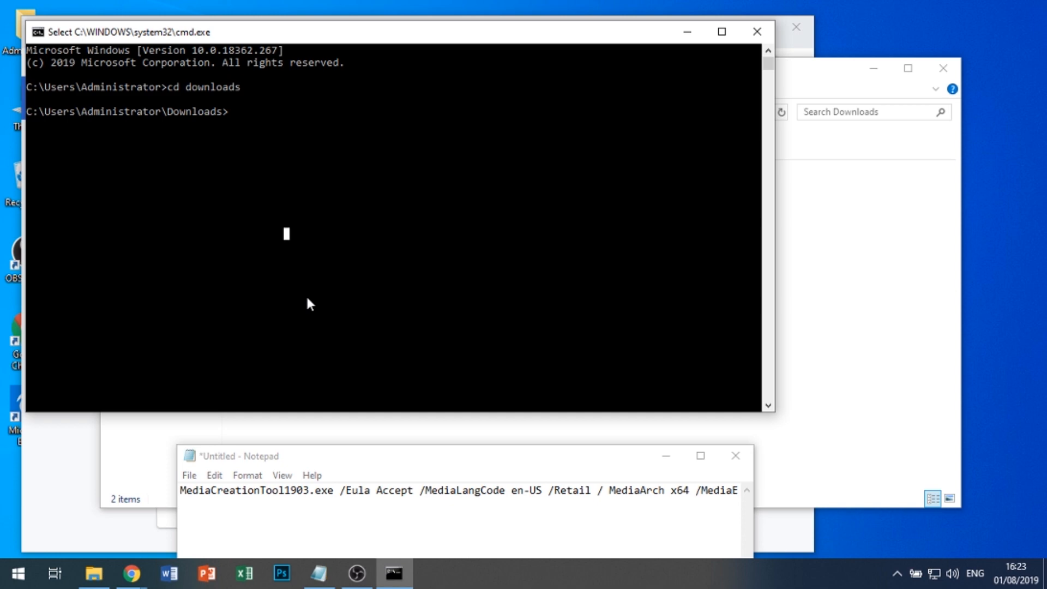
Enter the MediaCreationTool1903.exe command with /Eula Accept, en-US, /Retail, /MediaEdition Enterprise.
type("MediaCreationTo")
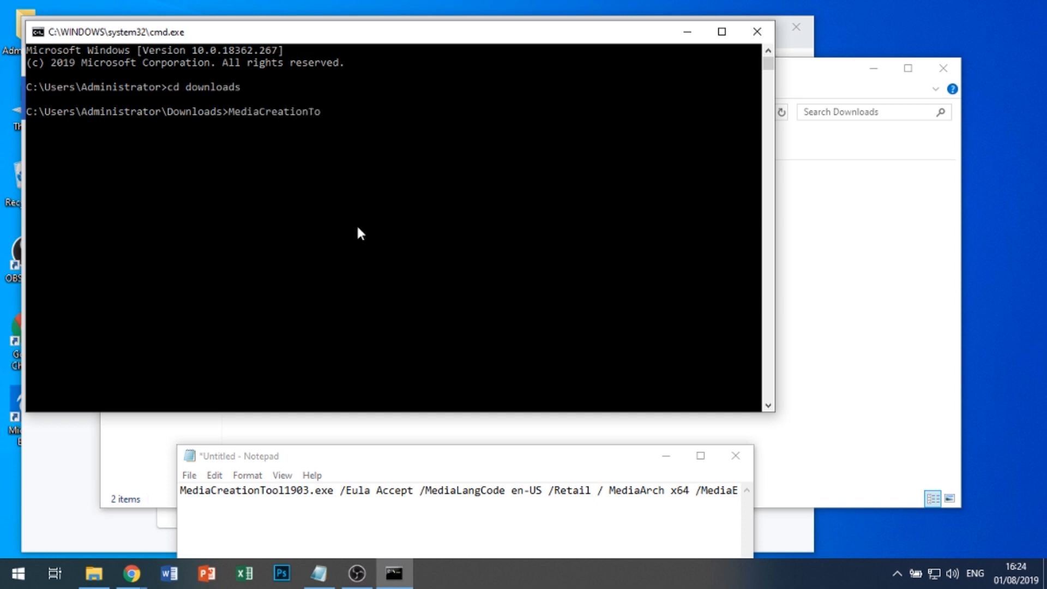
type("l1903.exe /Eul")
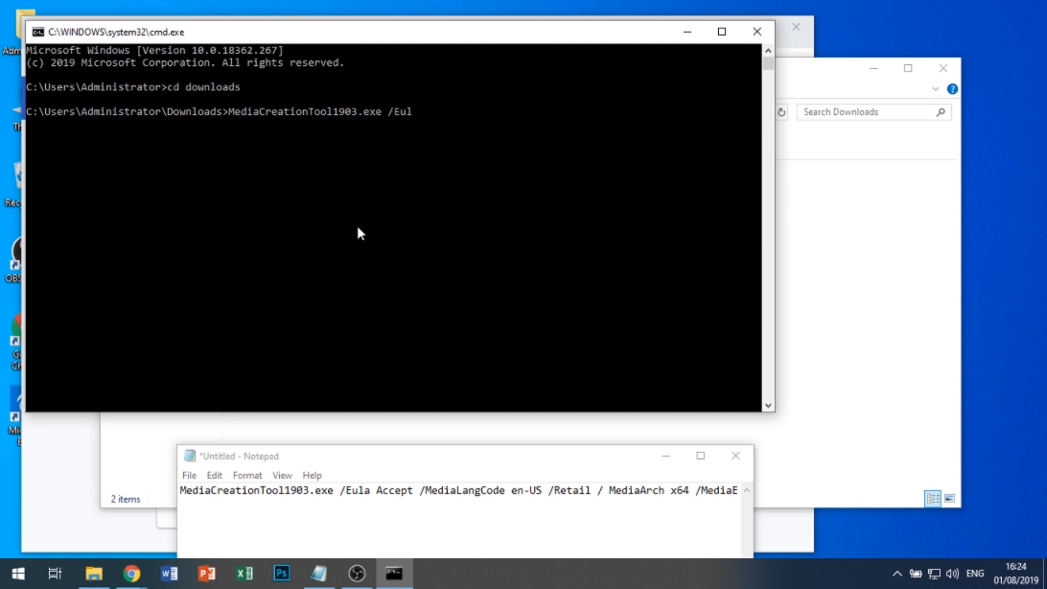
type("a Accept /MediaLangCod")
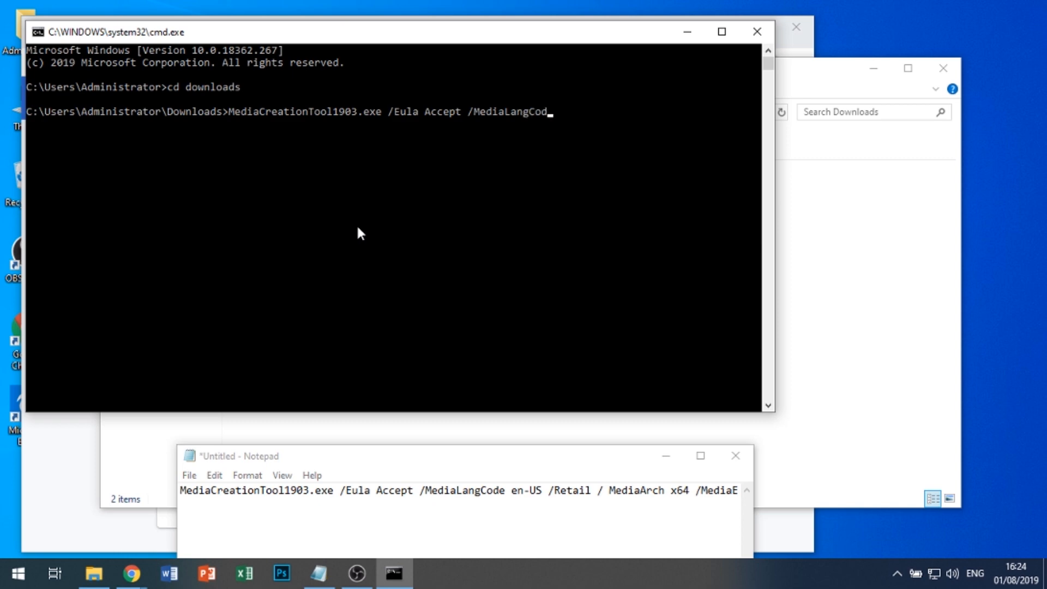
type("en-US /R")
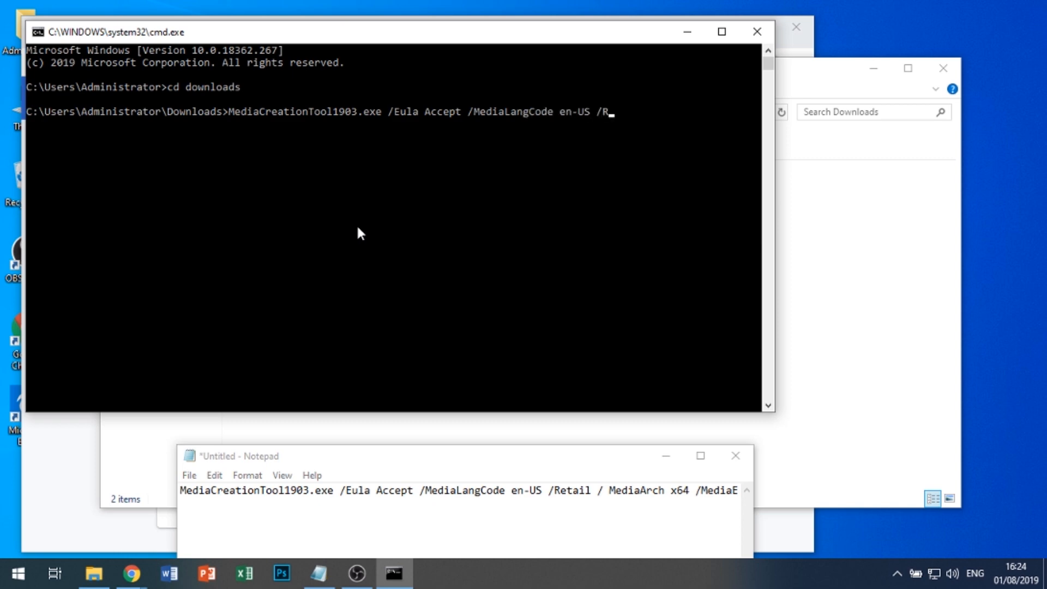
type("etail /")
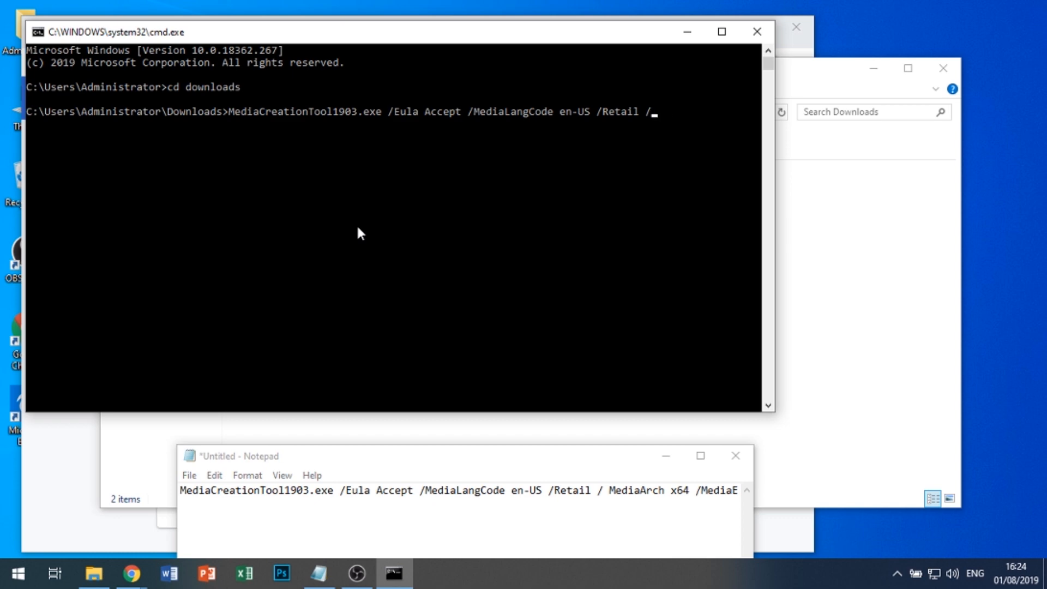
type("MediaArch x64")
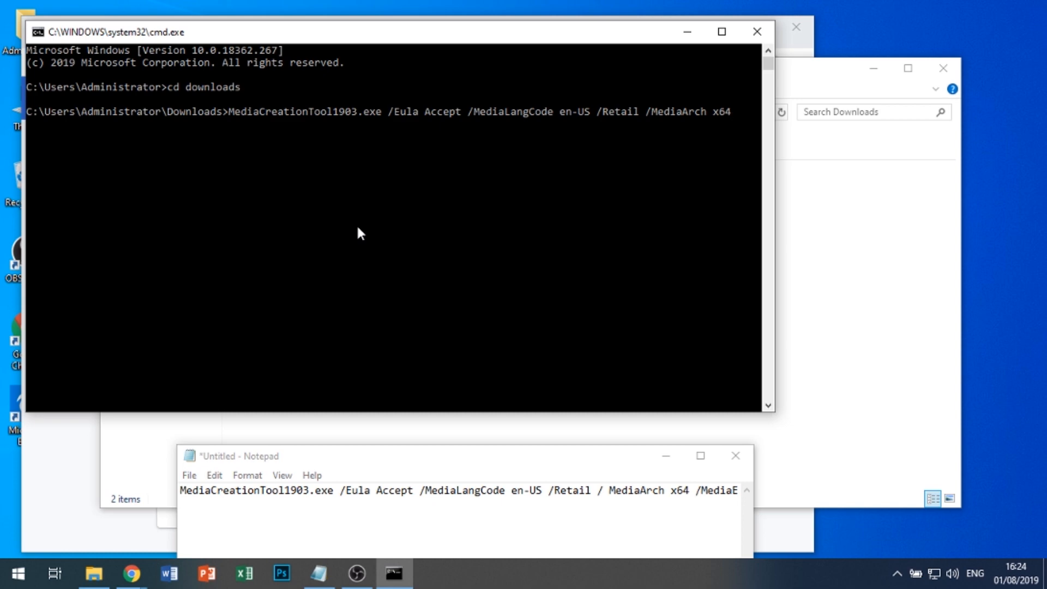
left_click(482, 488)
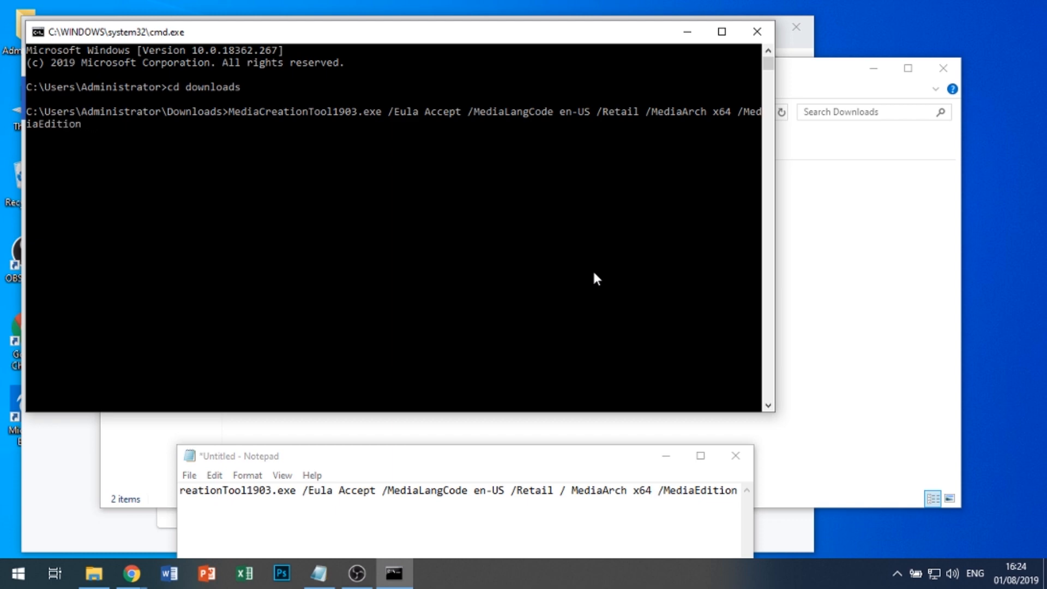
type("Enterprise")
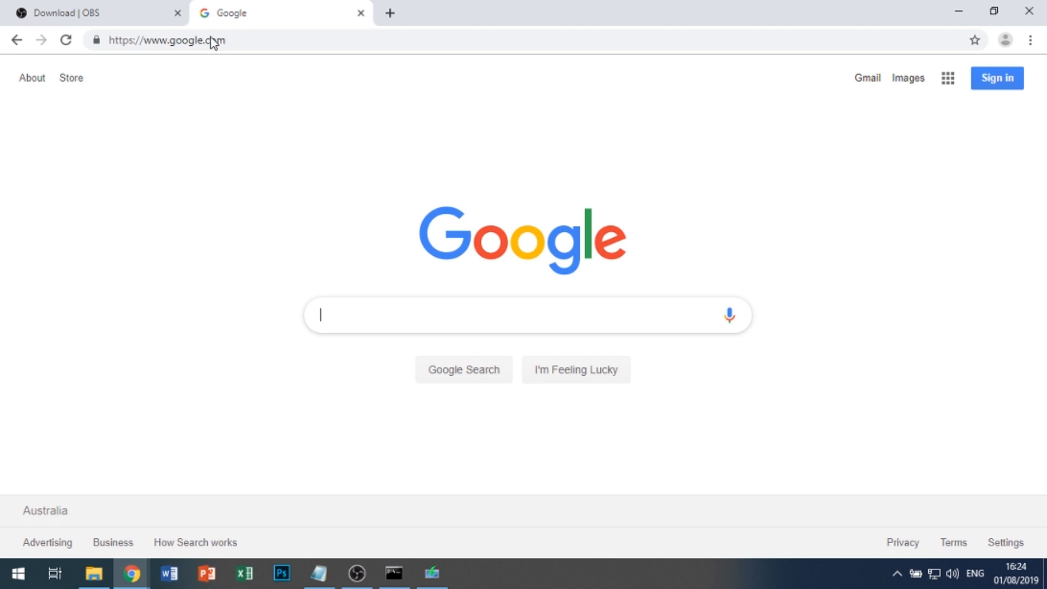
Search Google for 'Windows 10 KMS Keys', scroll Microsoft's page to the Enterprise key, and launch the tool.
type("Windows 10 KMS Key")
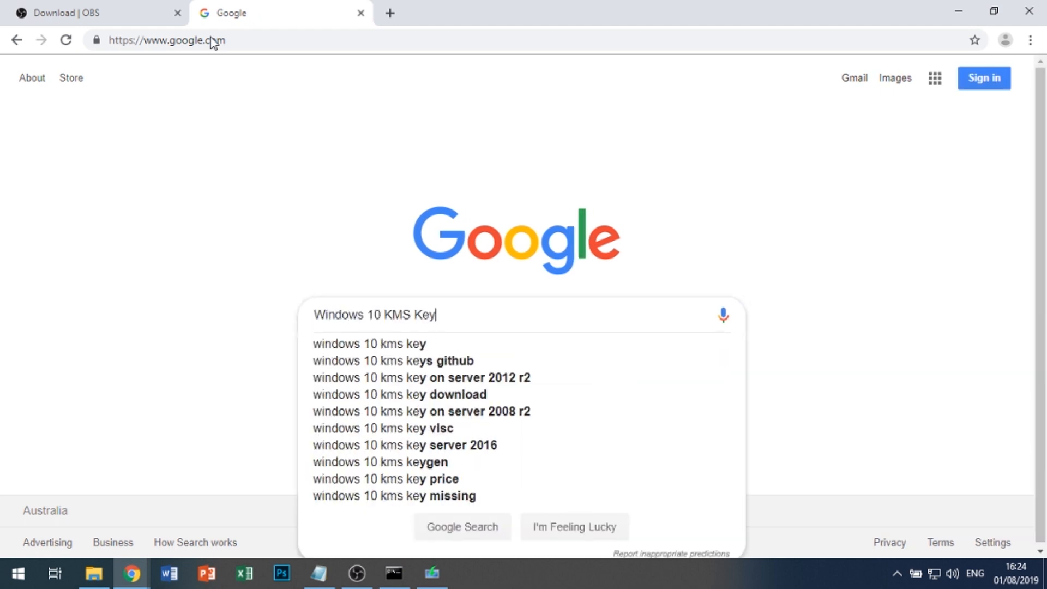
key("Return")
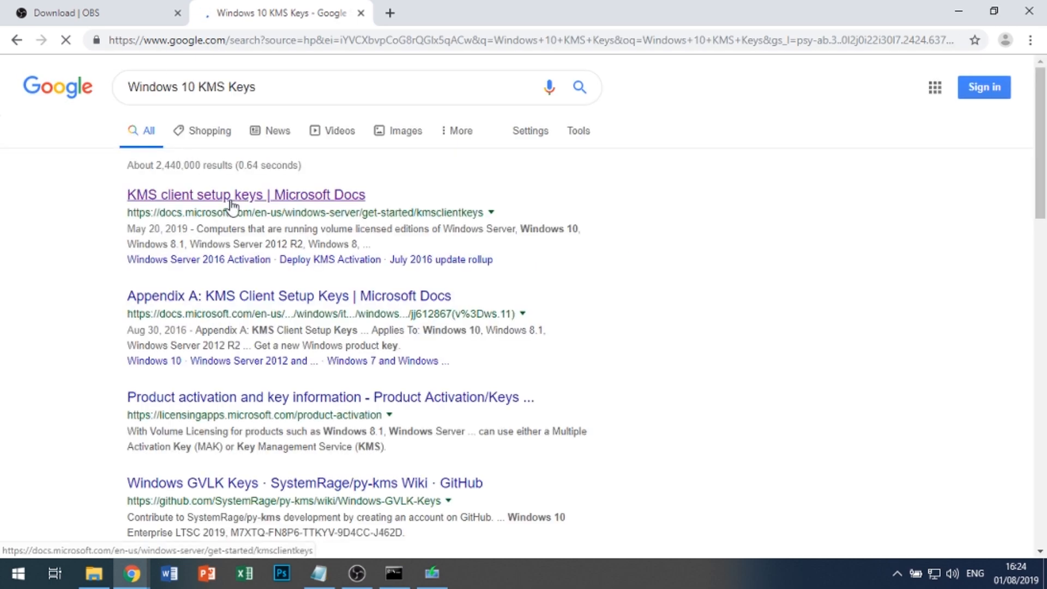
left_click(245, 194)
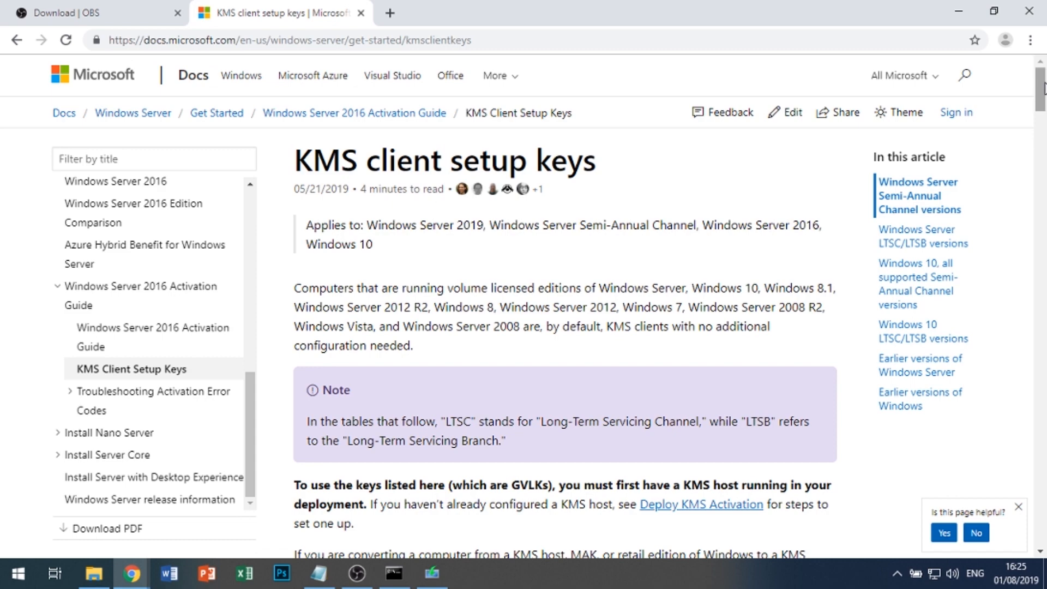
scroll("down", 3)
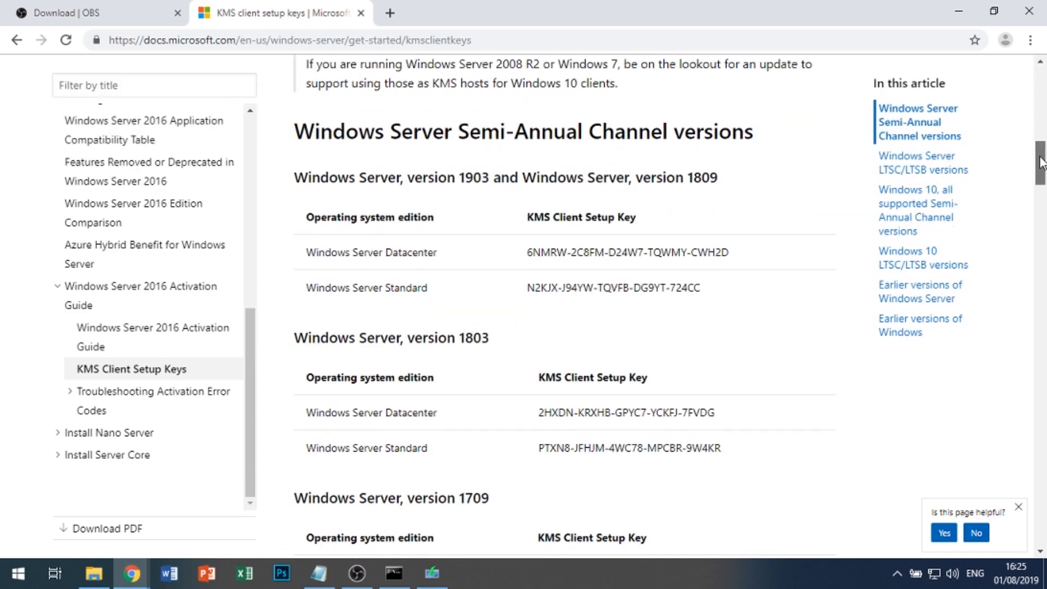
scroll("down", 3)
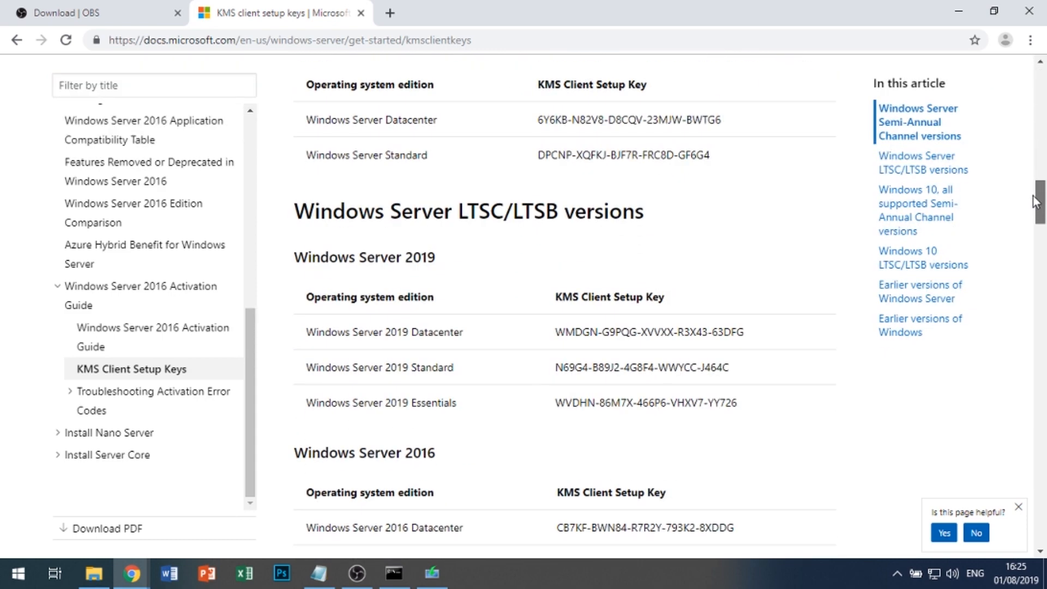
scroll("down", 3)
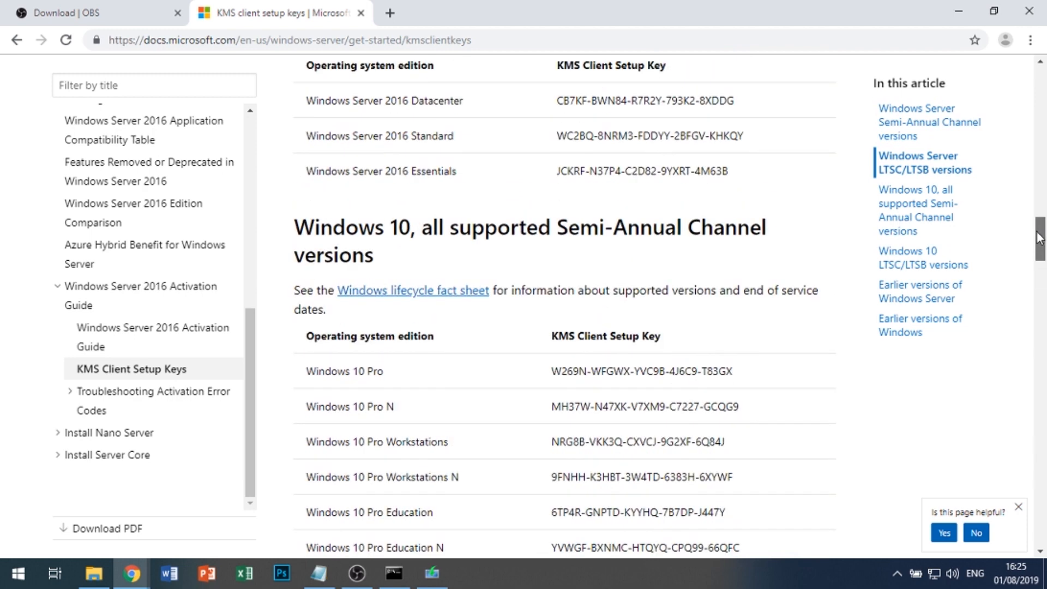
scroll("down", 3)
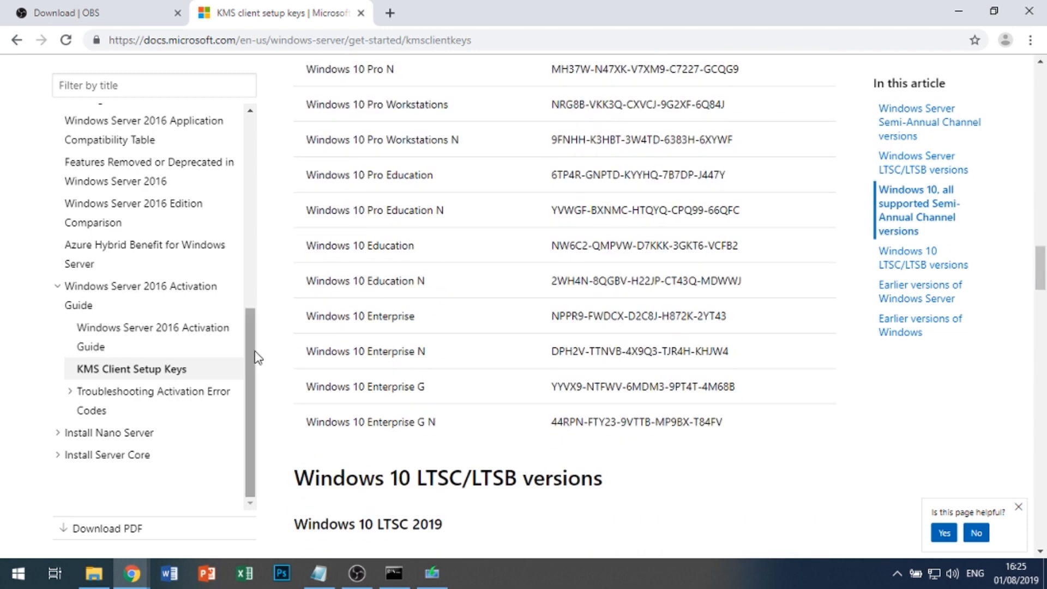
mouse_move(749, 337)
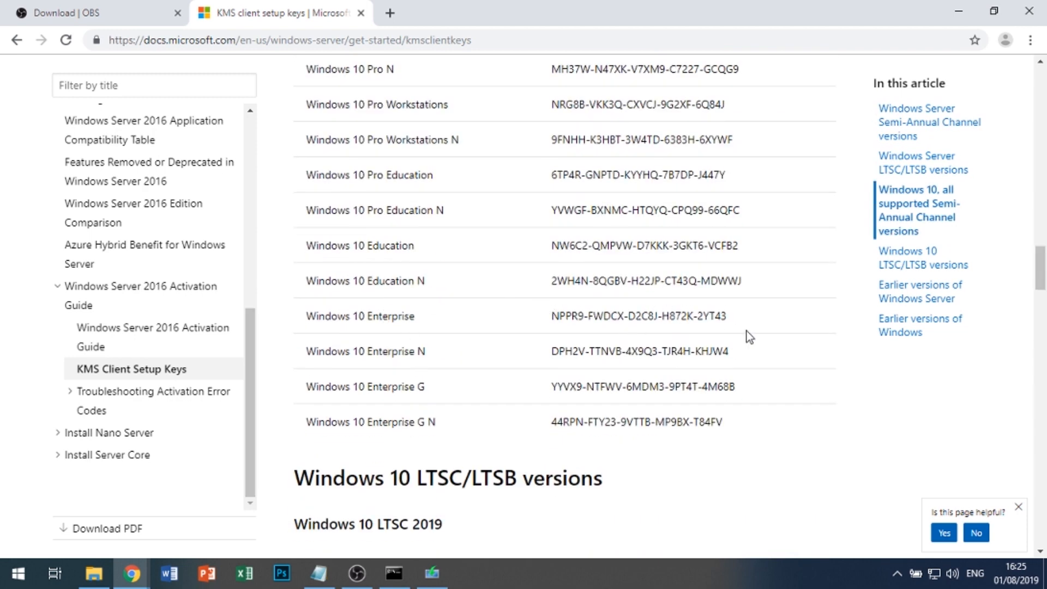
double_click(637, 317)
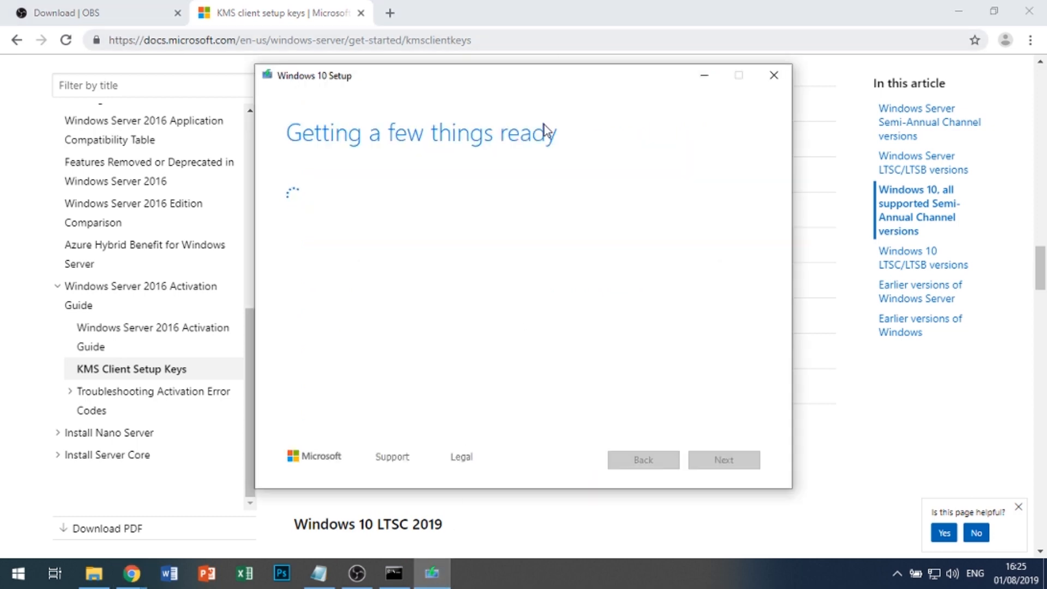
mouse_move(547, 151)
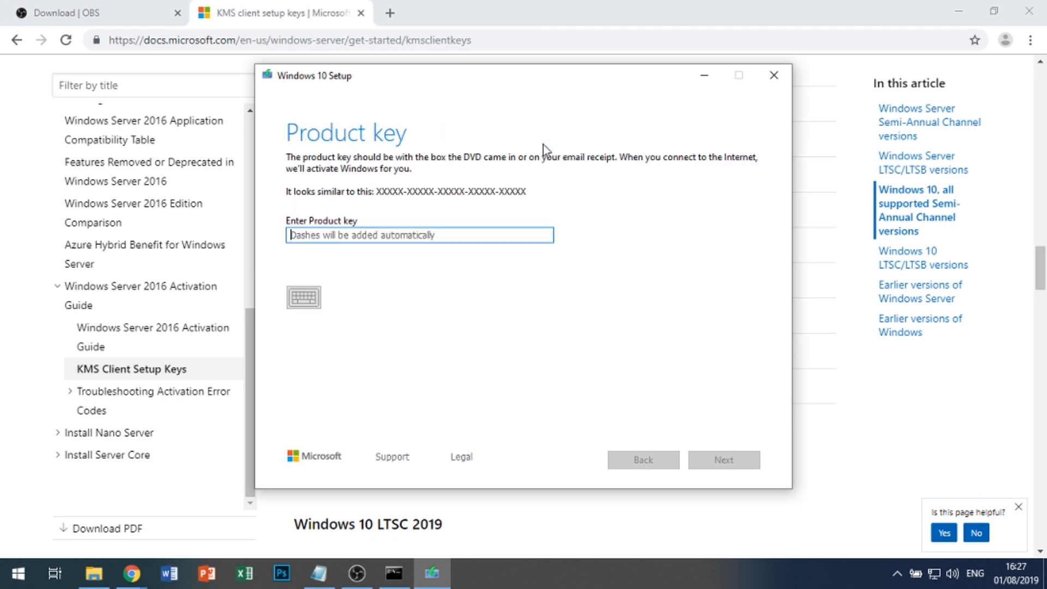
left_click(419, 235)
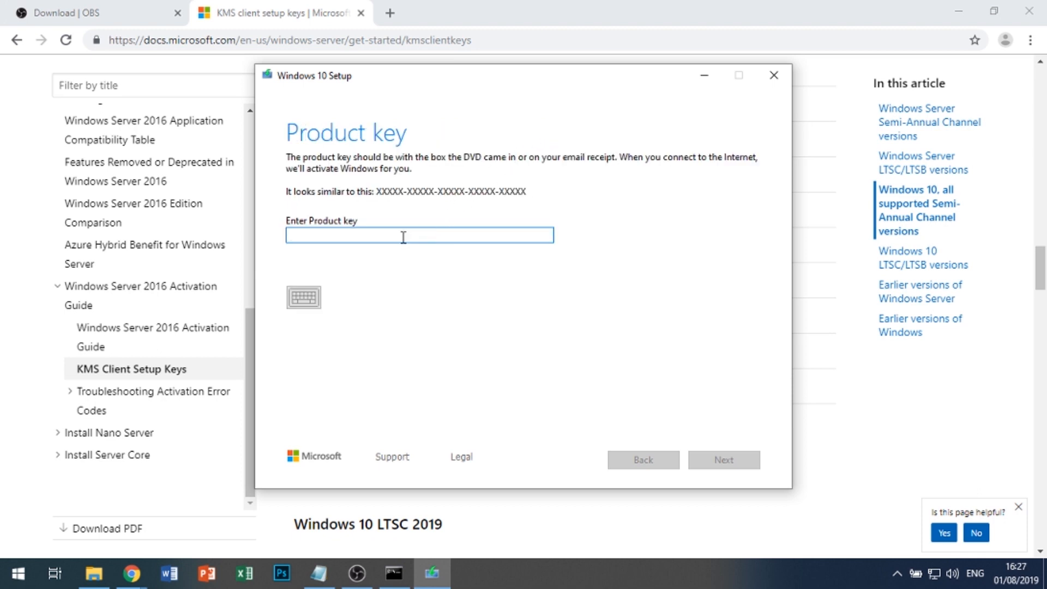
type("NPPR9-FWDCX-D2C8J-H872K-2YT43")
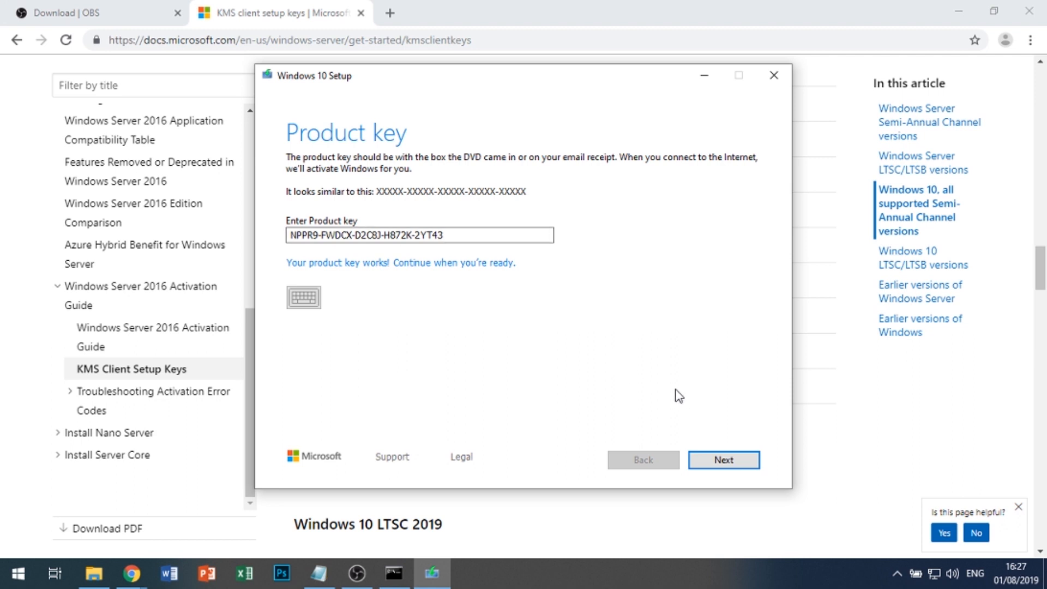
left_click(724, 459)
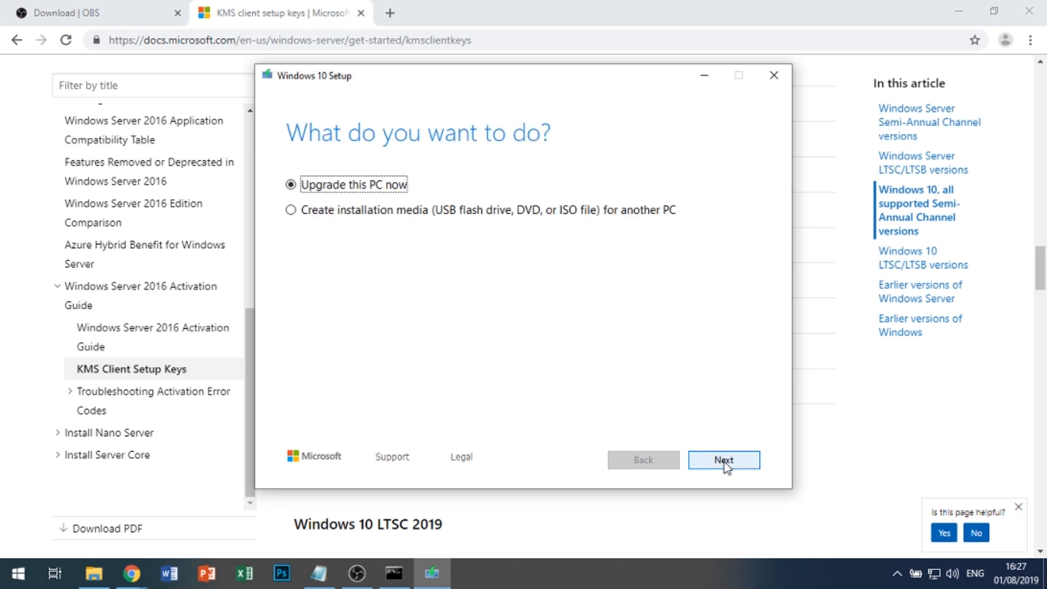
mouse_move(302, 214)
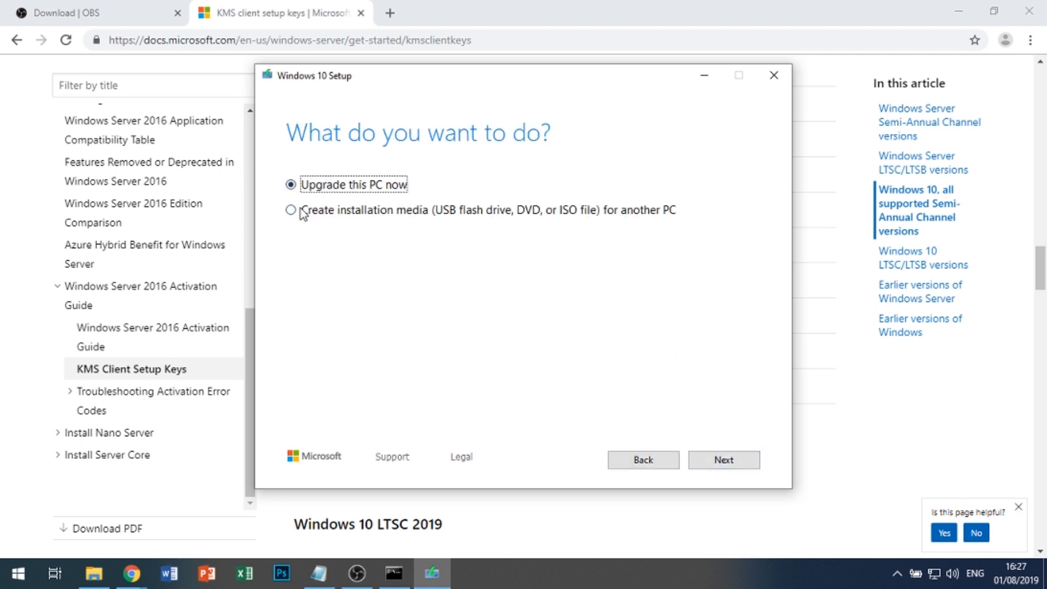
Choose creating installation media for another PC with ISO file as the media.
left_click(290, 209)
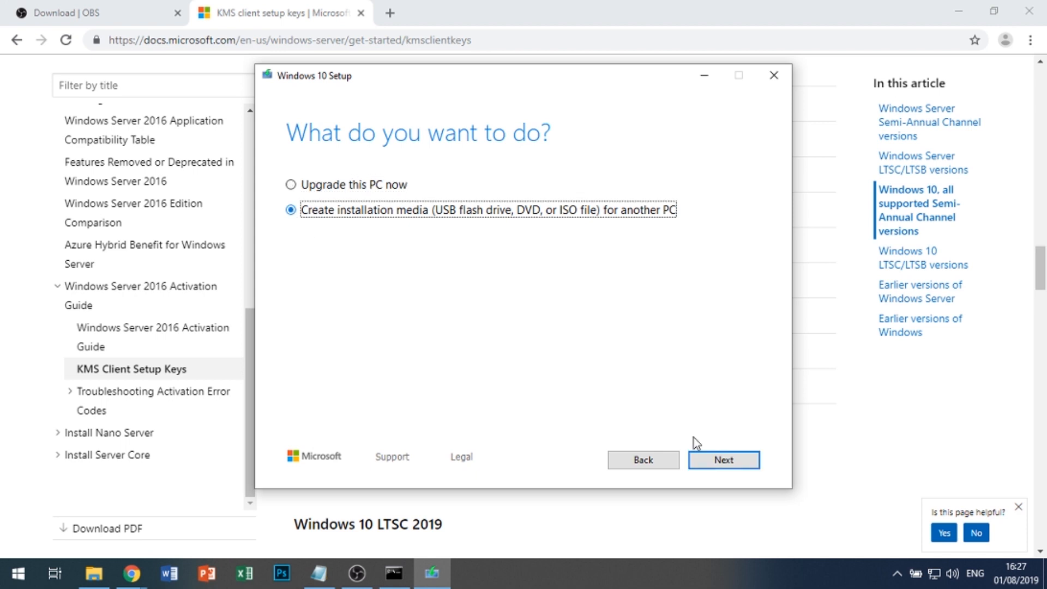
left_click(722, 460)
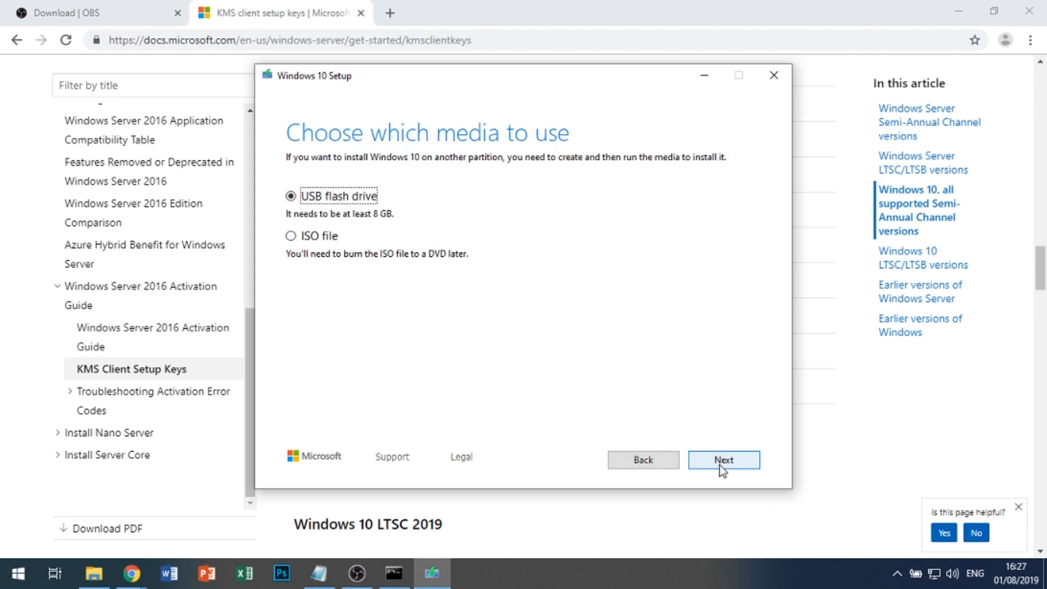
left_click(290, 236)
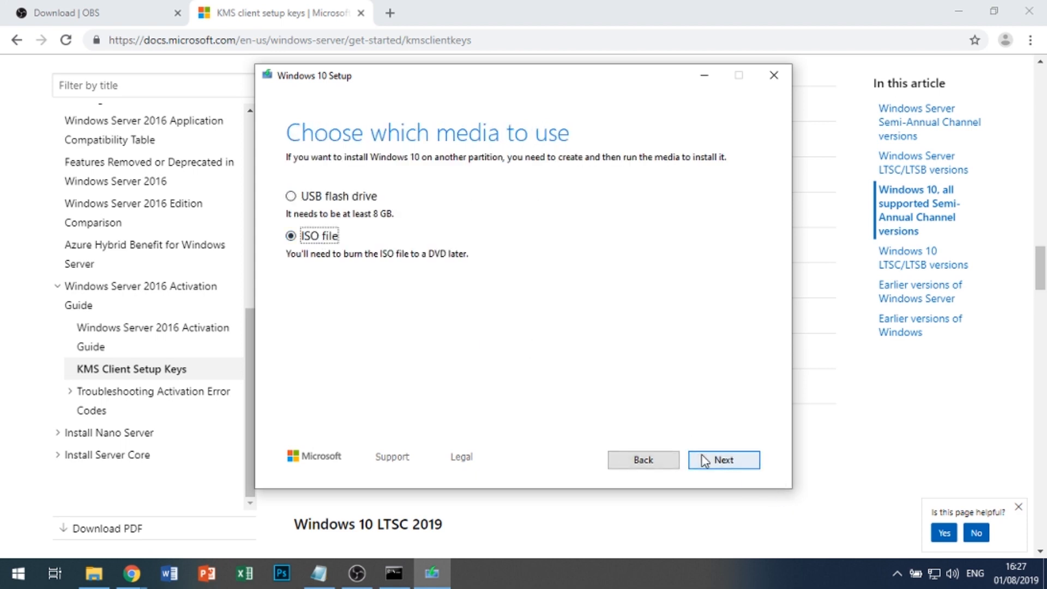
Save the Windows 10 Enterprise ISO to the Desktop under the entered name.
left_click(722, 459)
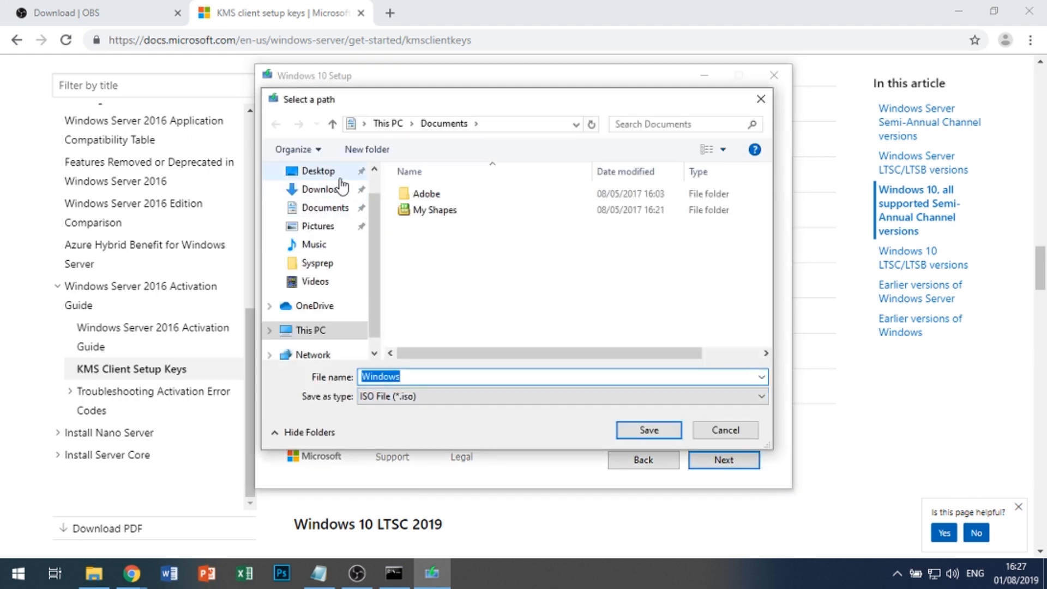
left_click(320, 171)
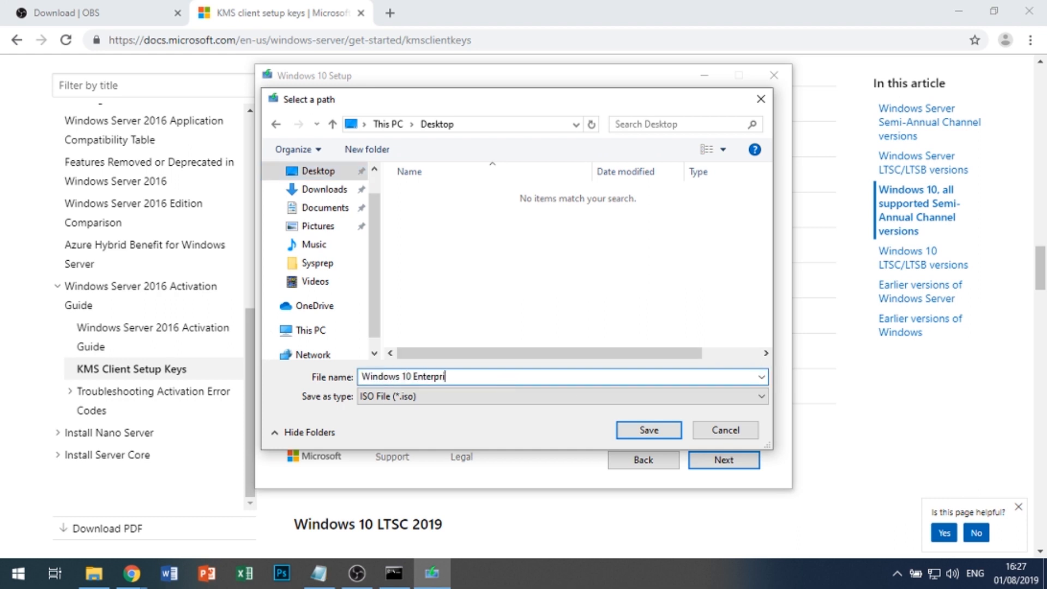
left_click(646, 429)
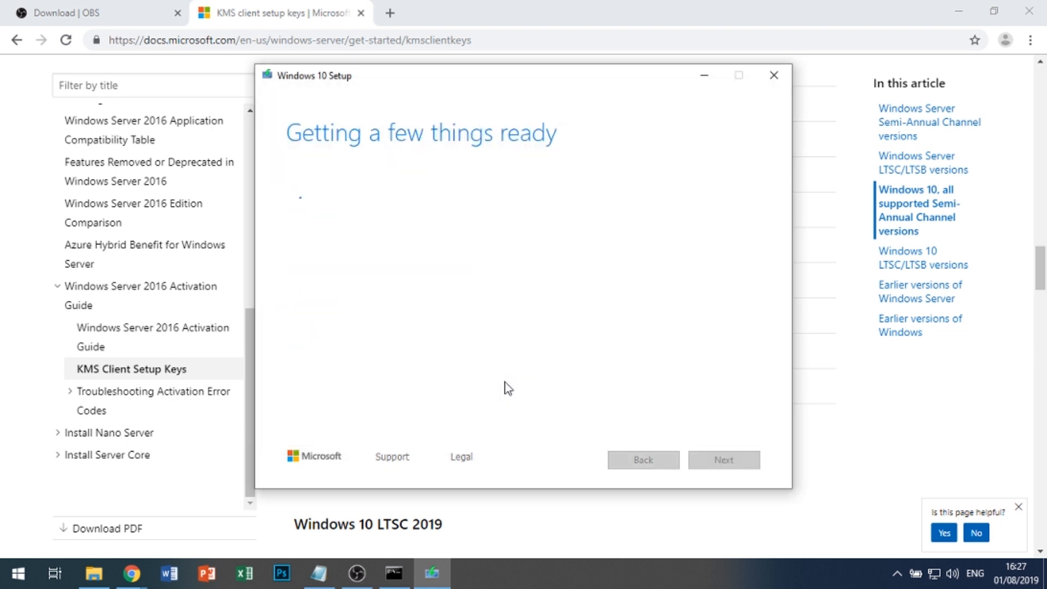
mouse_move(624, 386)
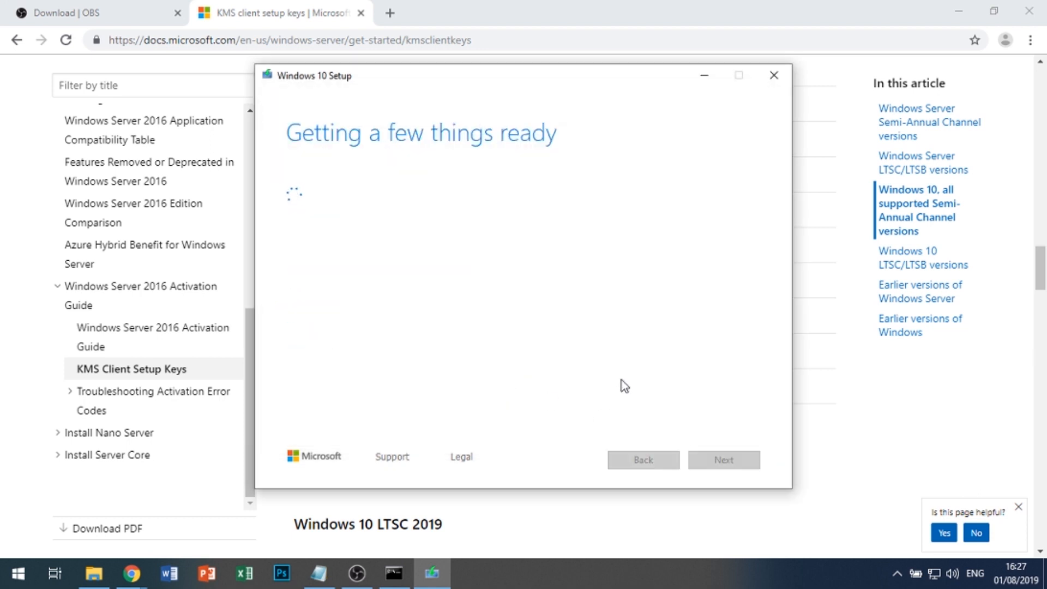
mouse_move(420, 12)
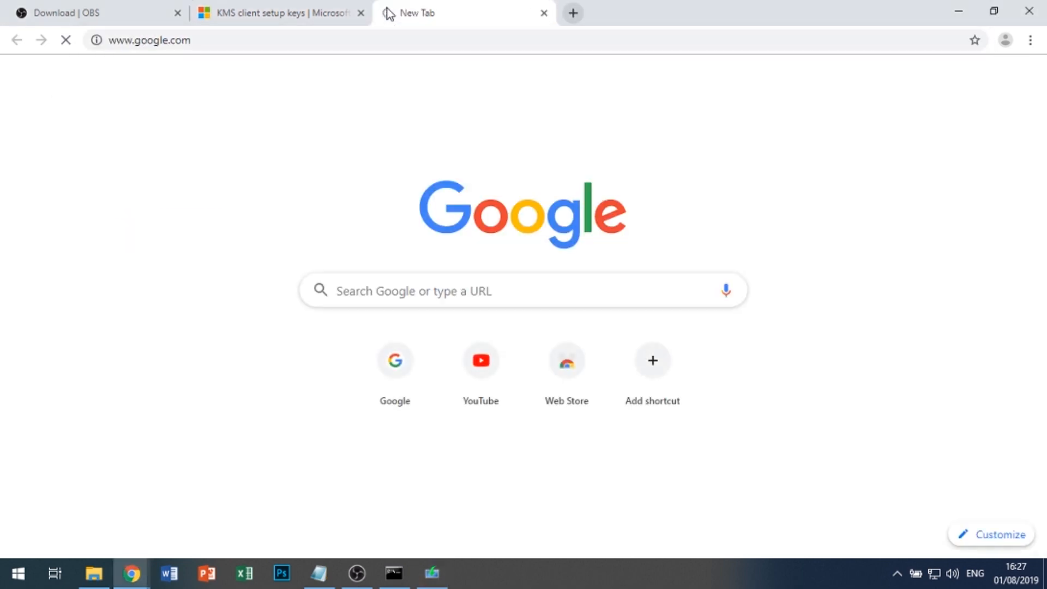
Search for 'Windows 10 ent' while waiting, then finish and close the ISO creation wizard.
type("Windows 10 ent")
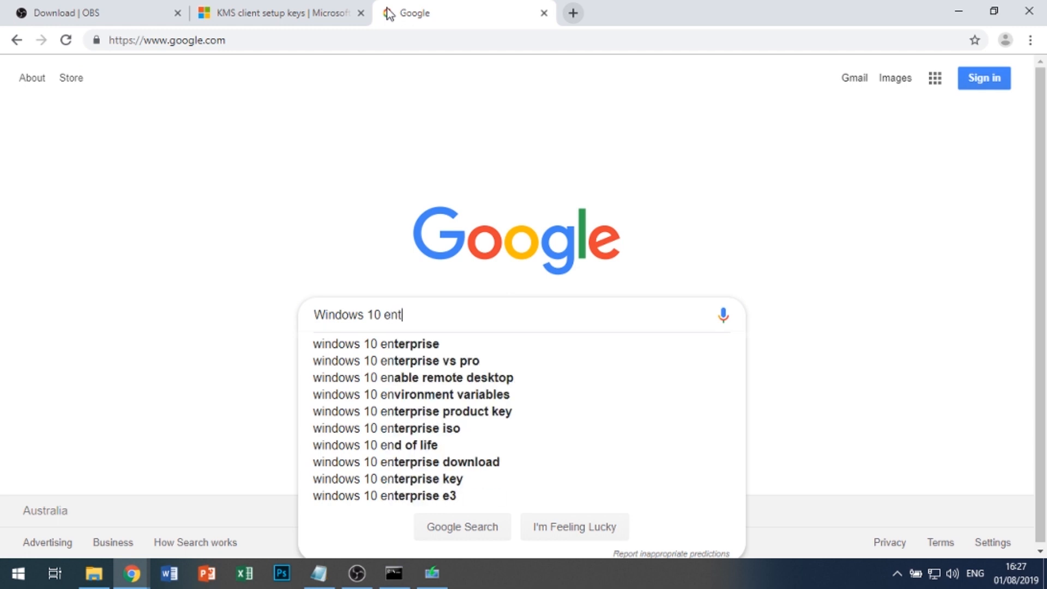
left_click(376, 343)
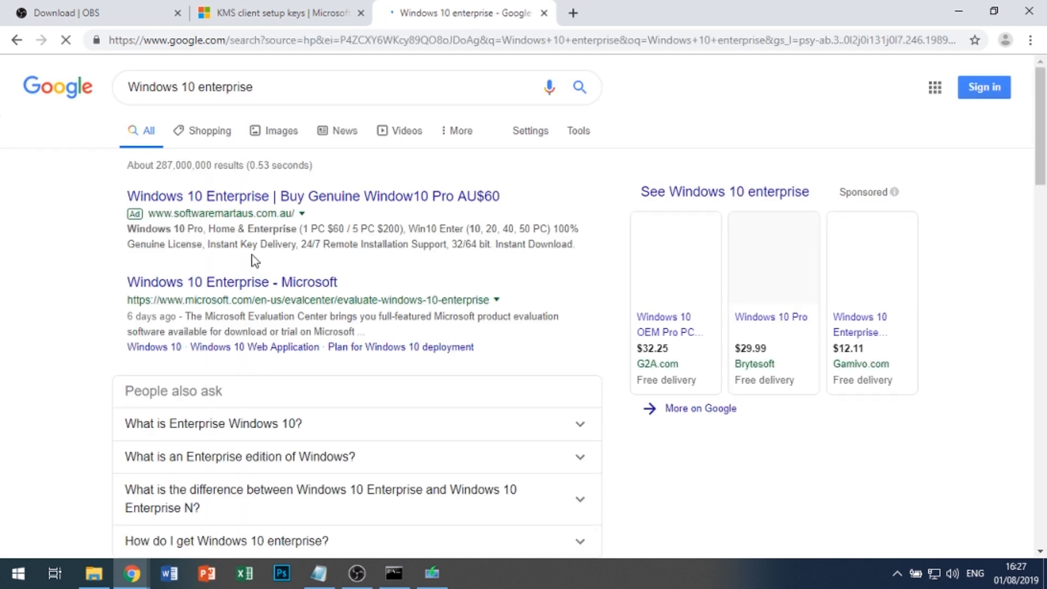
left_click(231, 282)
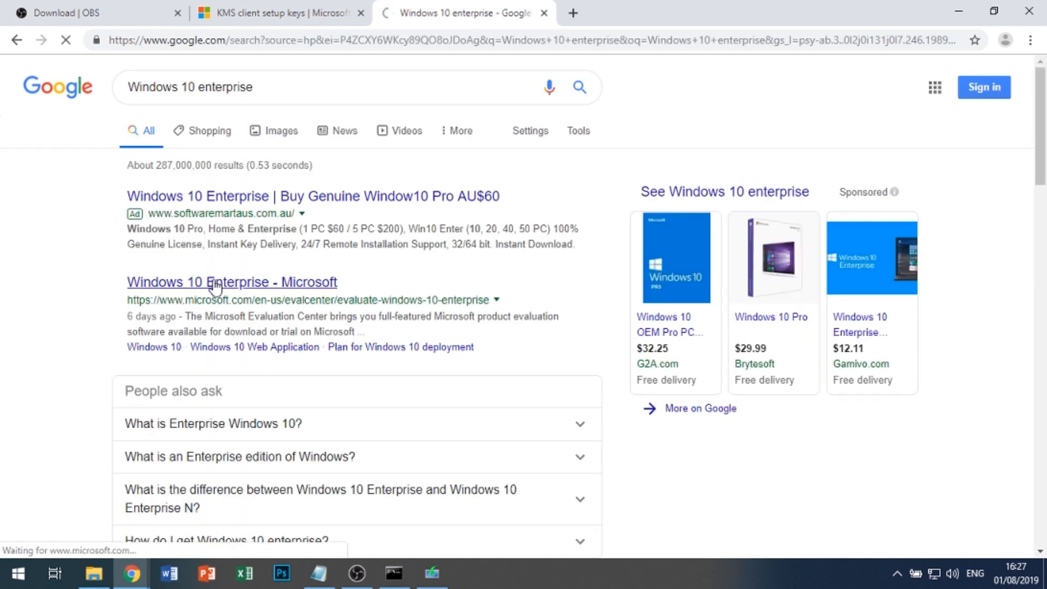
left_click(231, 282)
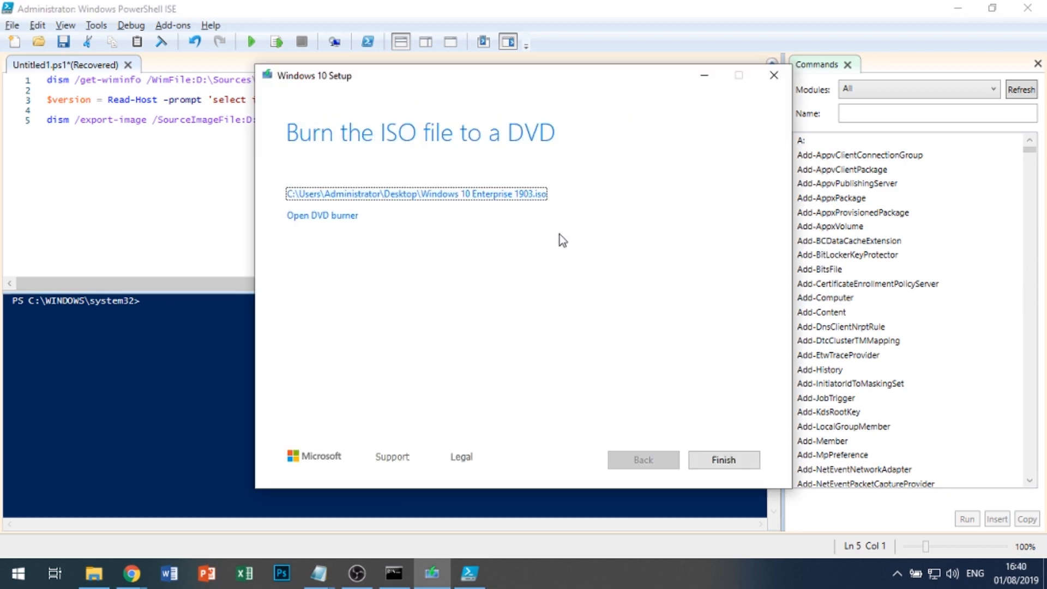
mouse_move(591, 276)
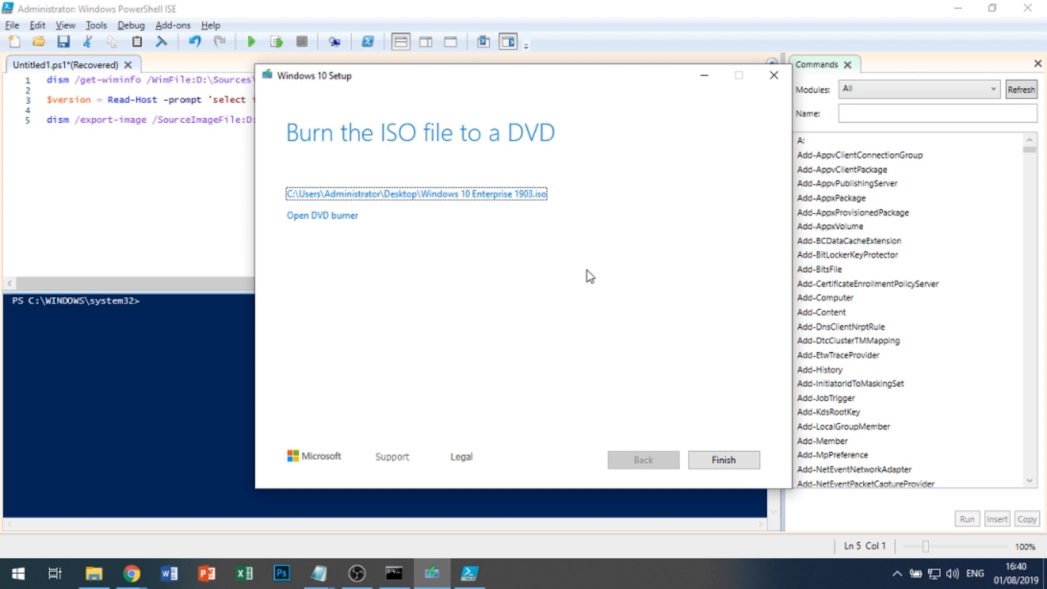
left_click(722, 459)
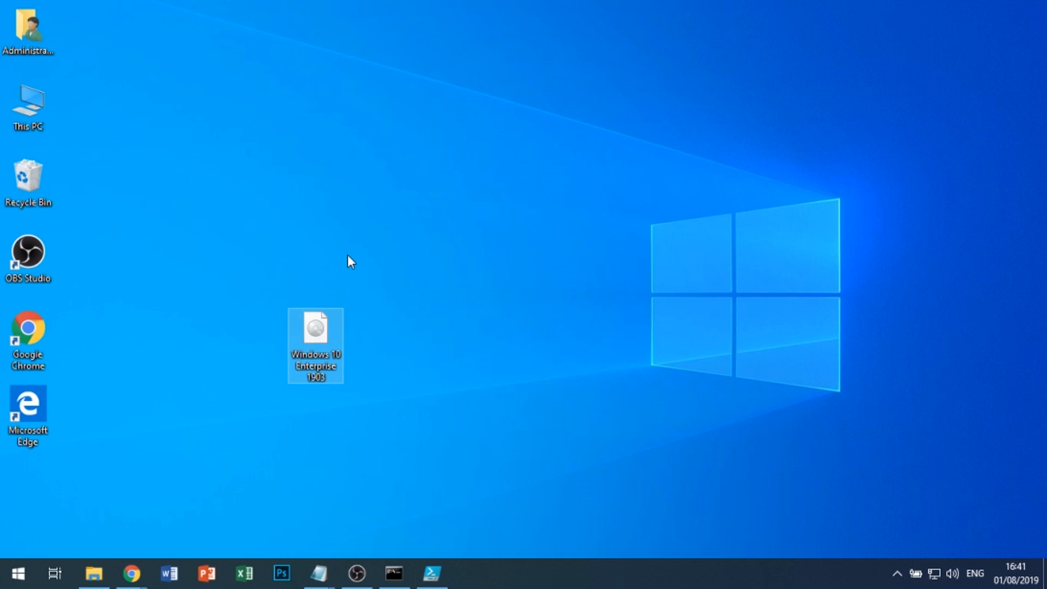
mouse_move(314, 327)
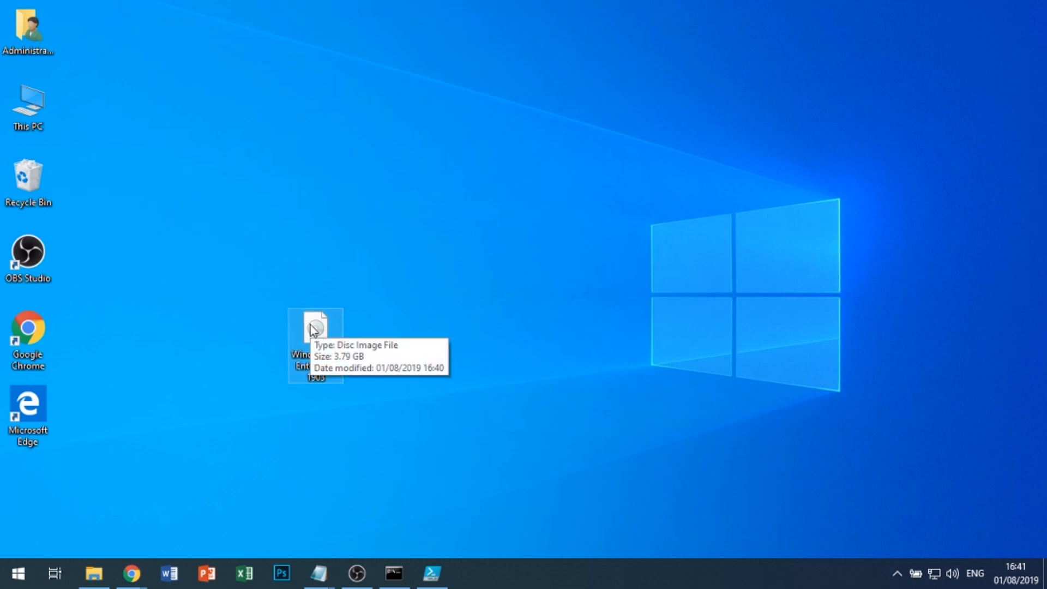
Mount the Windows 10 Enterprise 1903 ISO, locate install.esd in sources, then close the window.
double_click(314, 327)
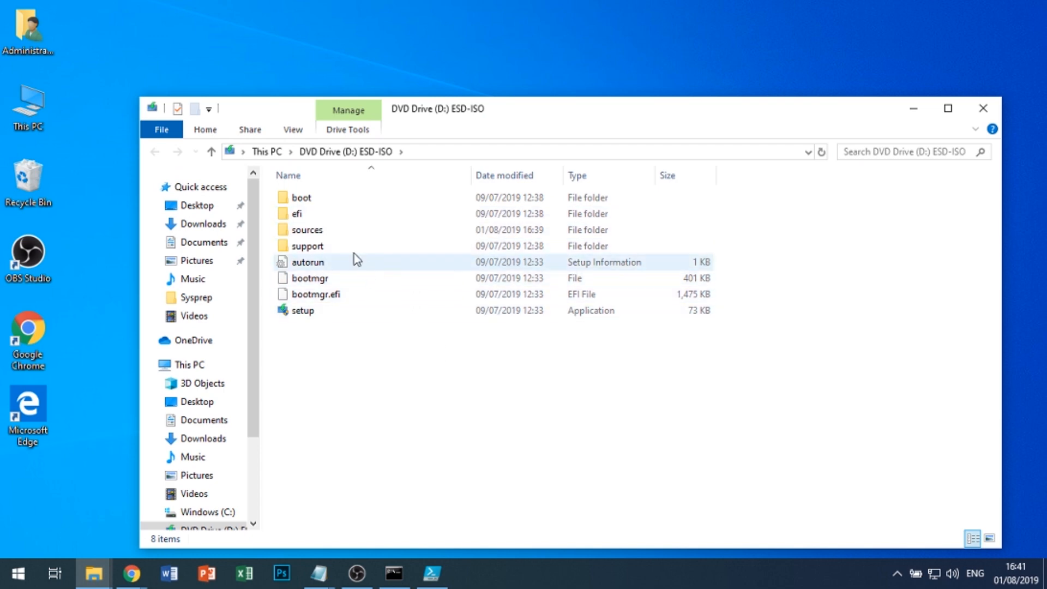
mouse_move(346, 234)
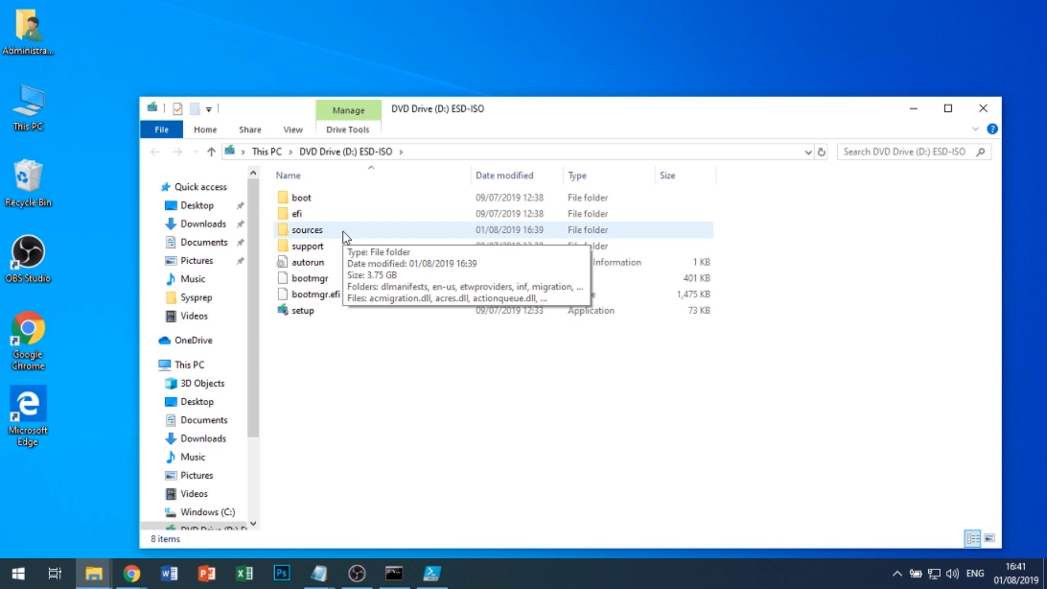
mouse_move(356, 223)
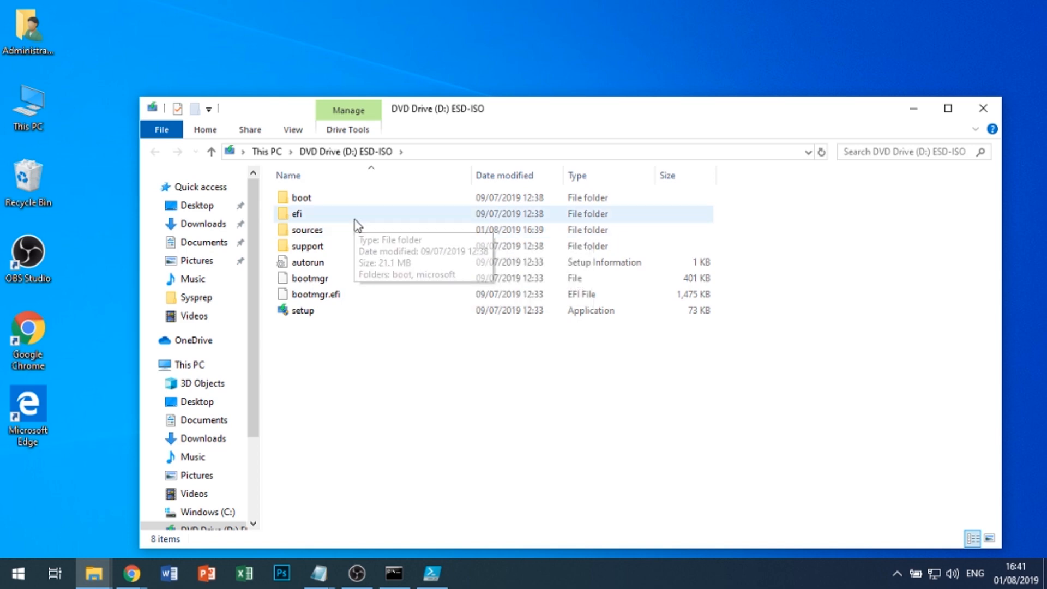
double_click(305, 229)
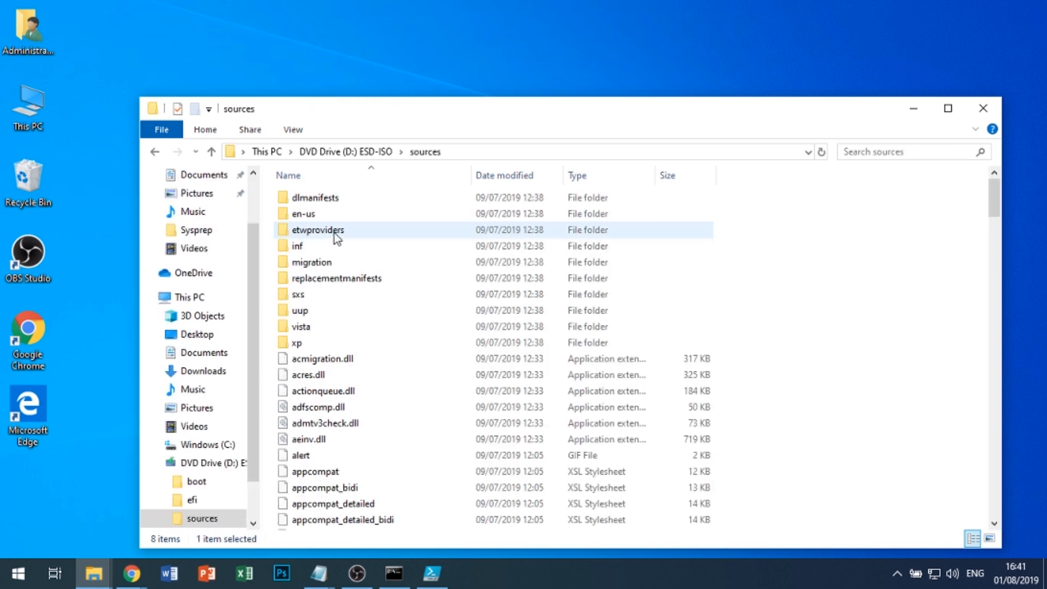
scroll("down", 3)
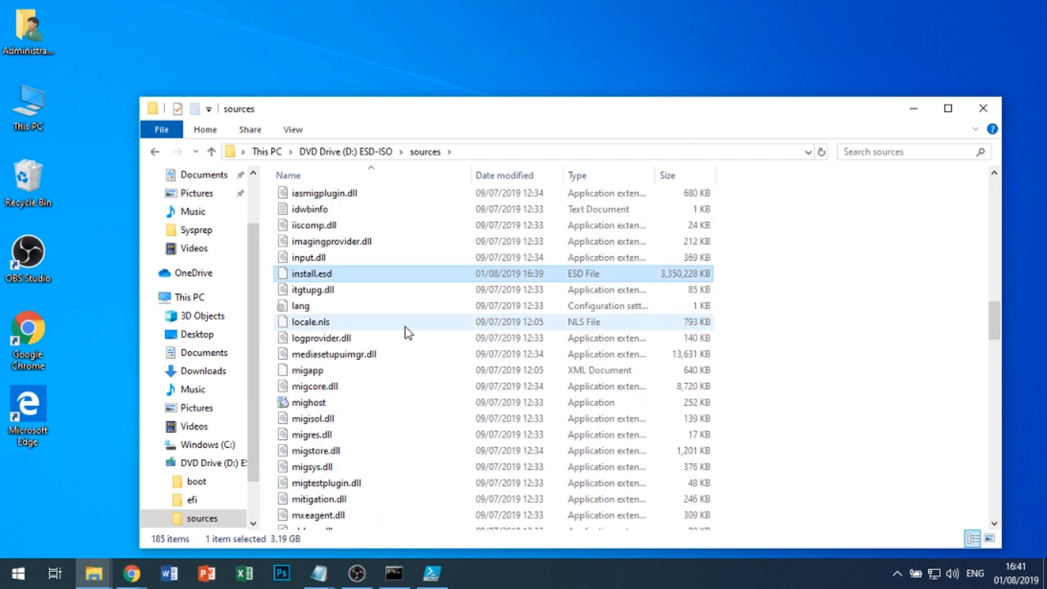
mouse_move(378, 282)
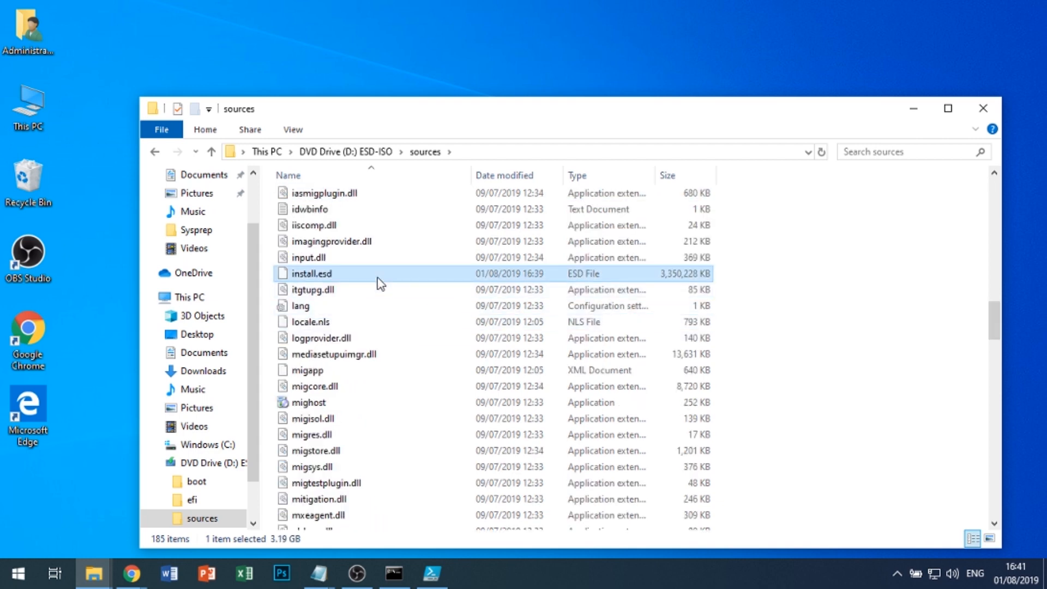
mouse_move(440, 286)
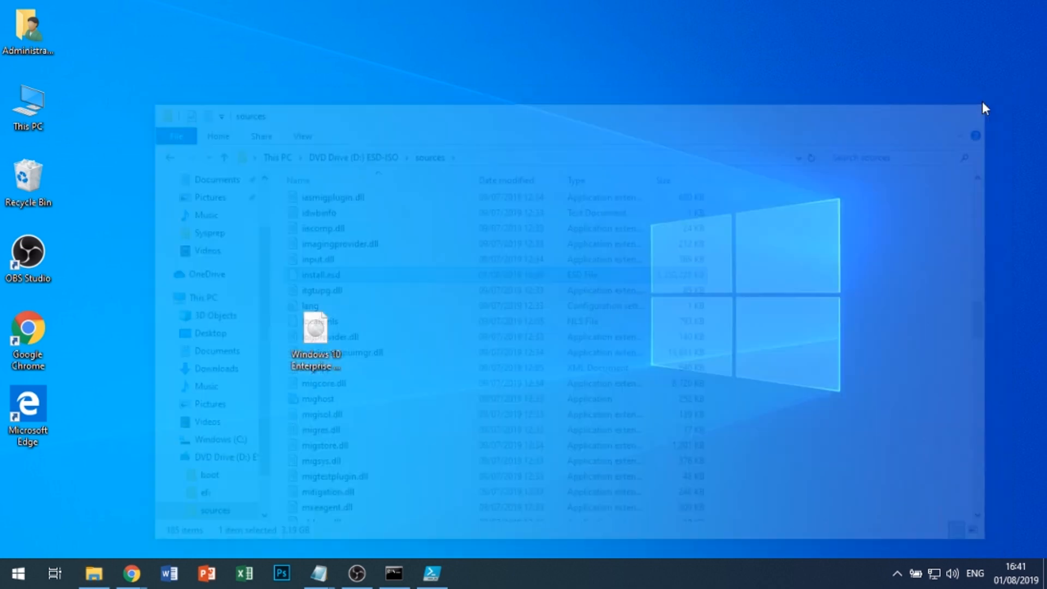
left_click(973, 135)
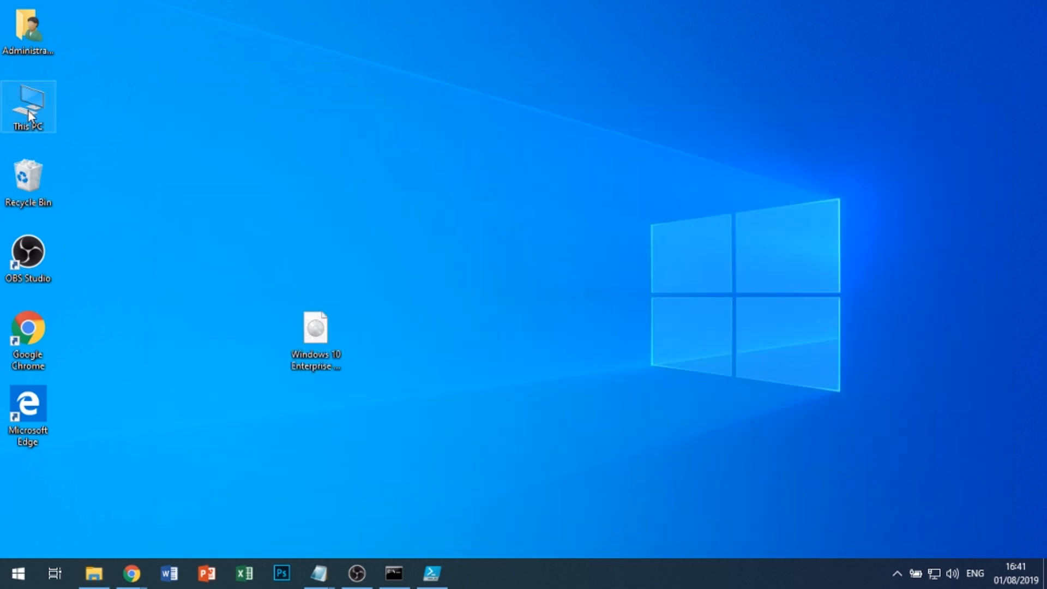
Confirm DVD Drive (D:) ESD-ISO in This PC, then bring the PowerShell ISE dism script back up.
double_click(28, 107)
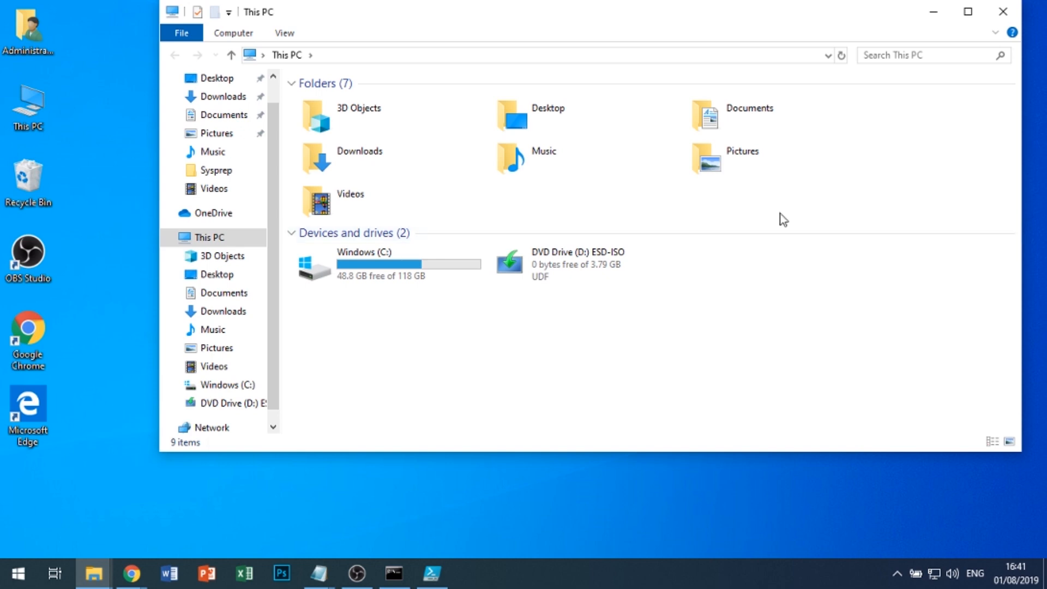
left_click(1001, 11)
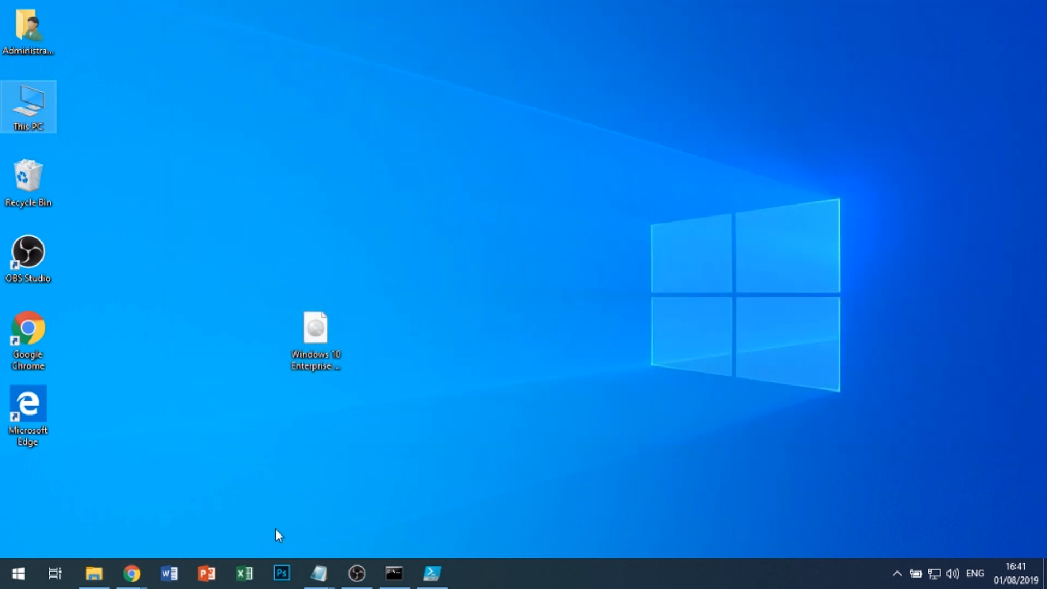
left_click(431, 573)
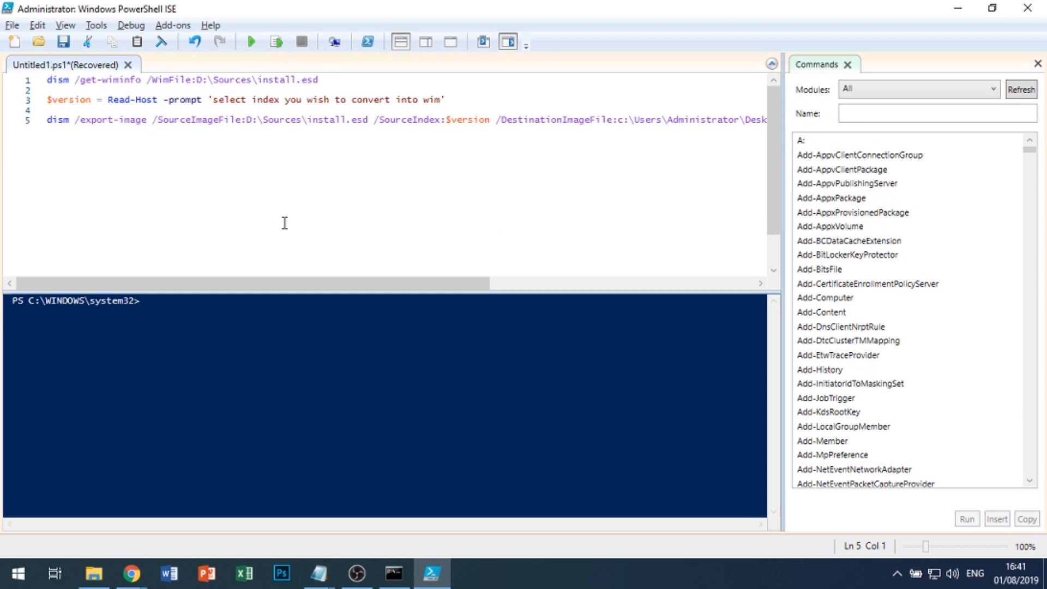
mouse_move(252, 41)
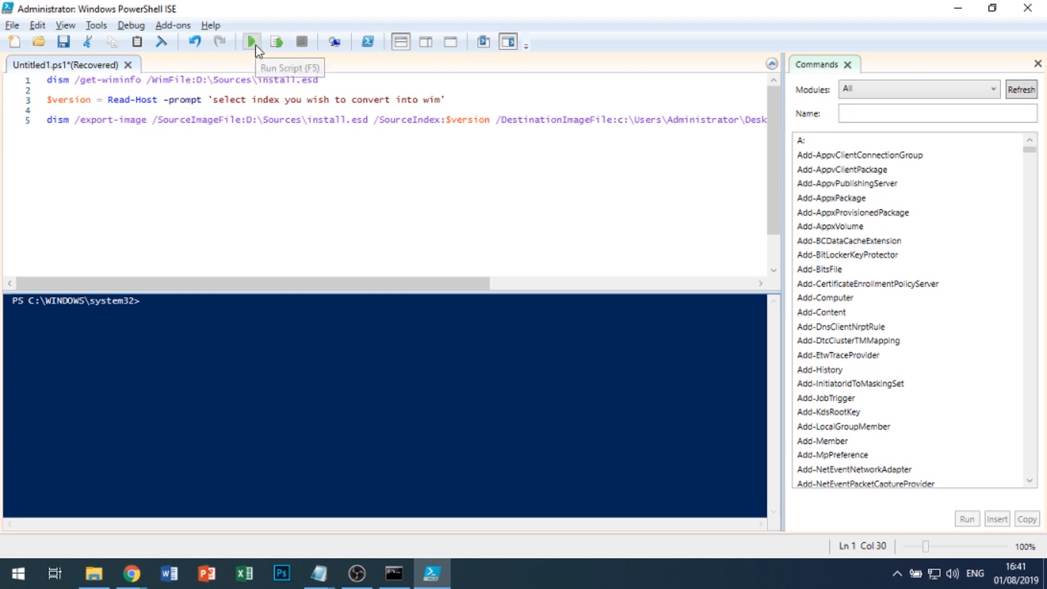
Run the dism /get-wiminfo line to list install.esd's edition indexes (Enterprise, Pro, N editions).
left_click(275, 42)
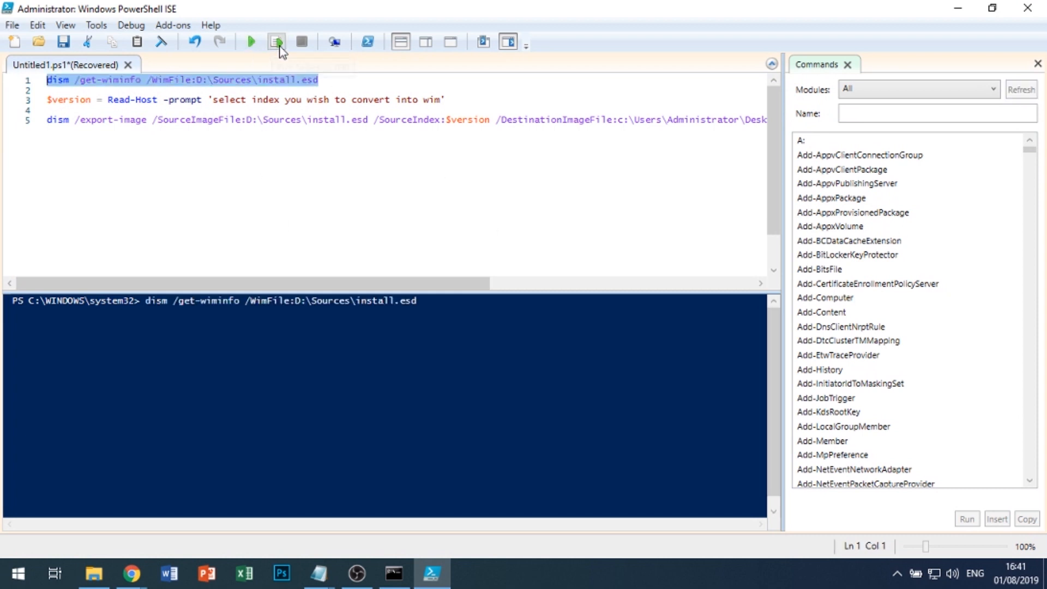
left_click(275, 41)
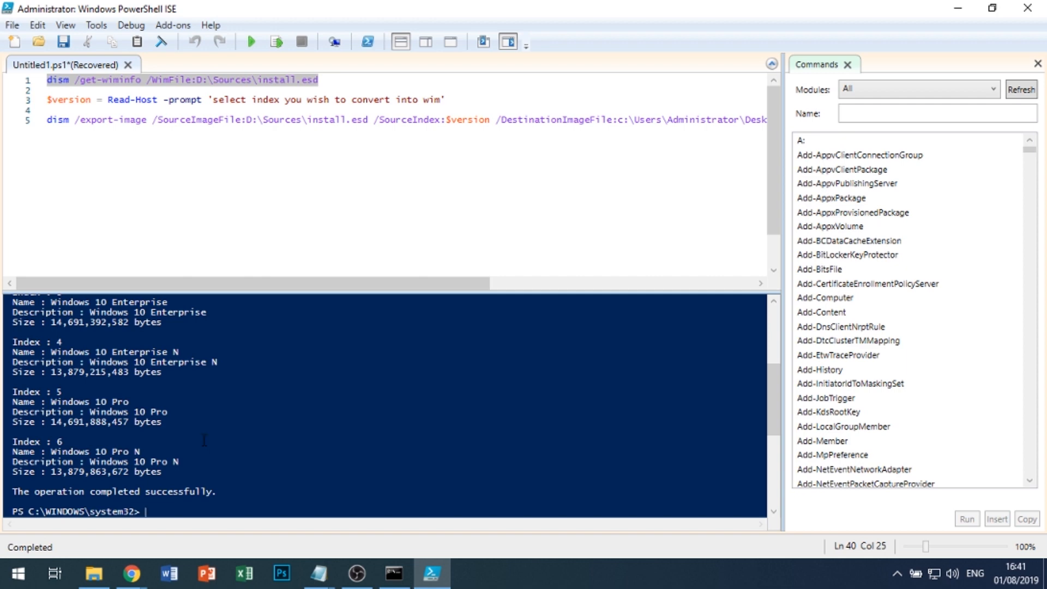
mouse_move(276, 171)
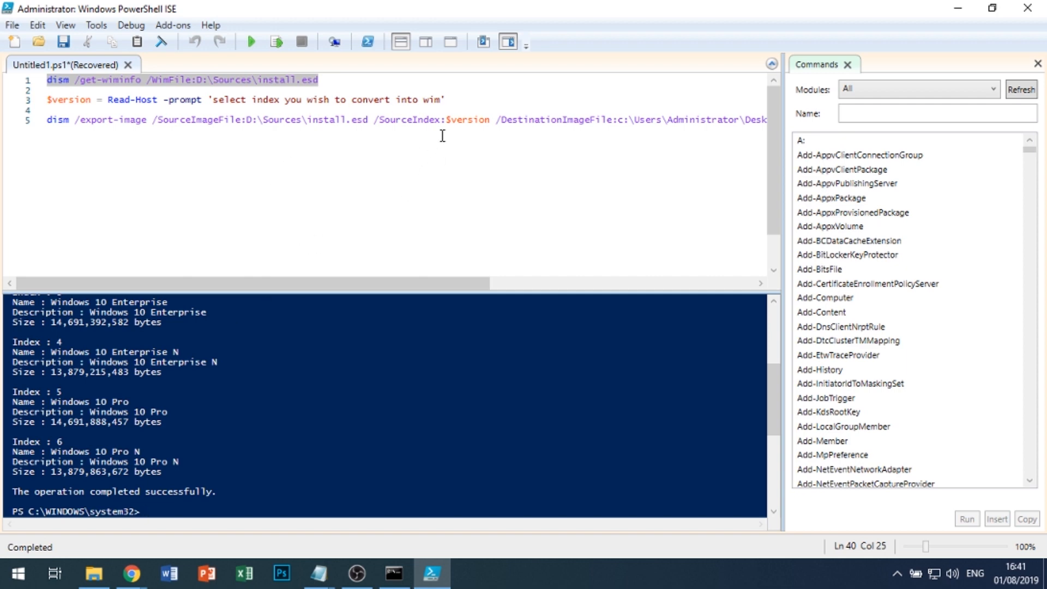
mouse_move(119, 338)
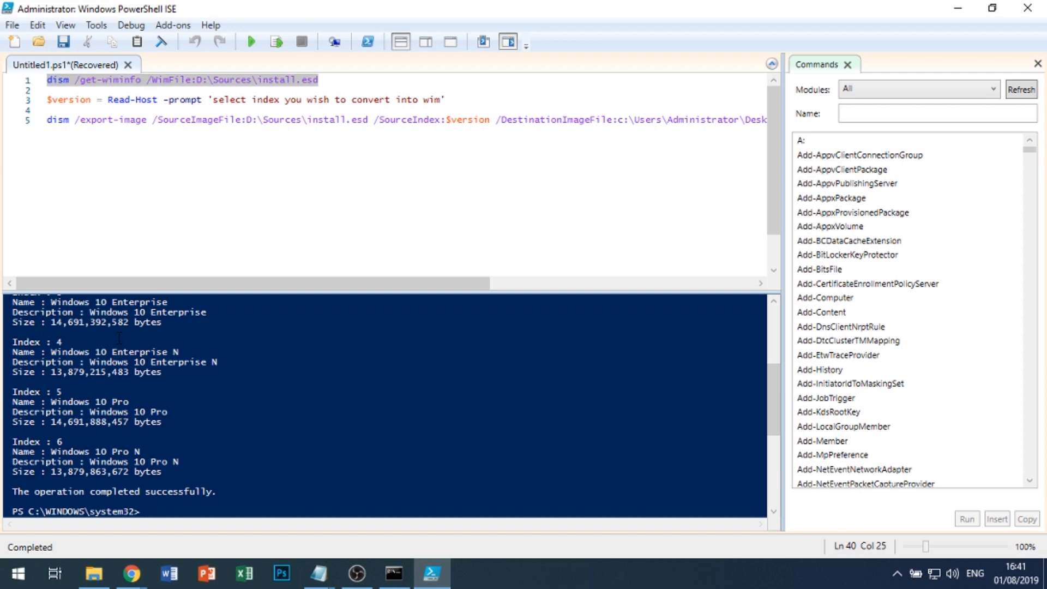
mouse_move(250, 31)
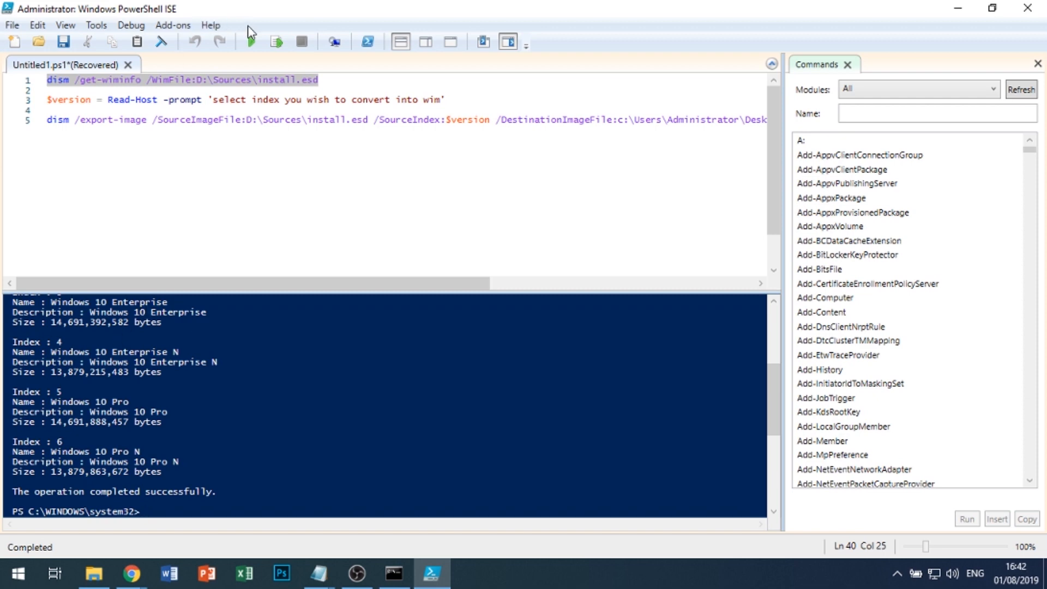
Run the full script and choose index 3 so dism /export-image starts exporting to WIM.
left_click(251, 42)
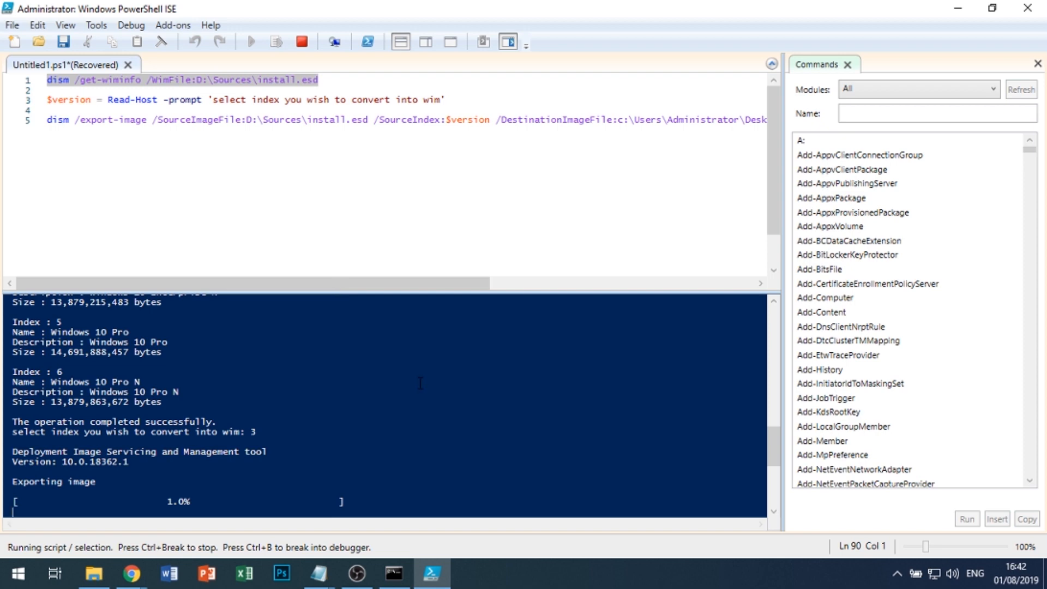
mouse_move(566, 464)
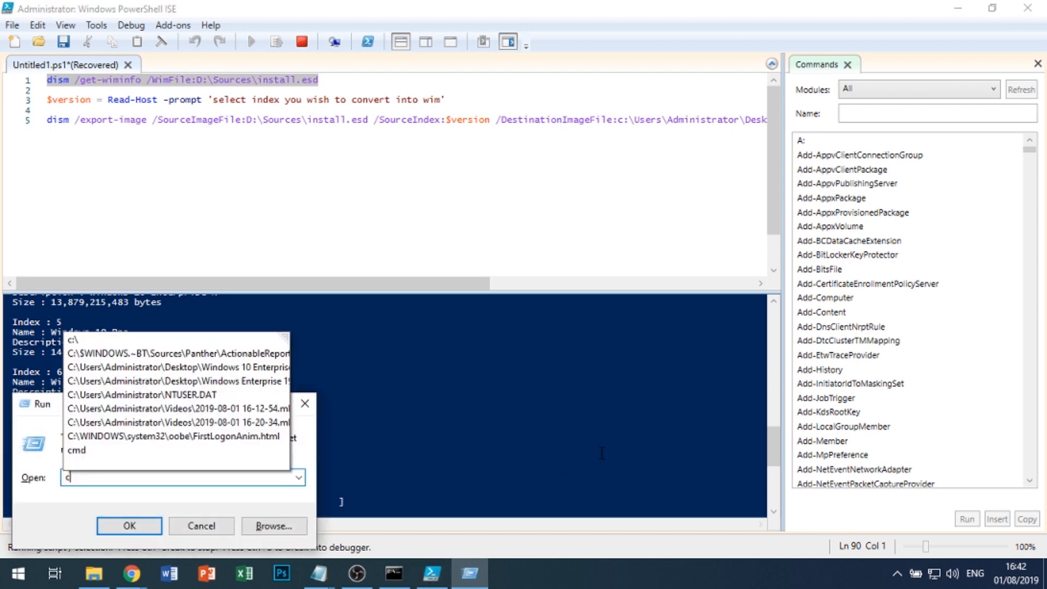
Open Windows (C:) in File Explorer via Run with c:\, showing the existing Install.wim.
type(":\\instal/")
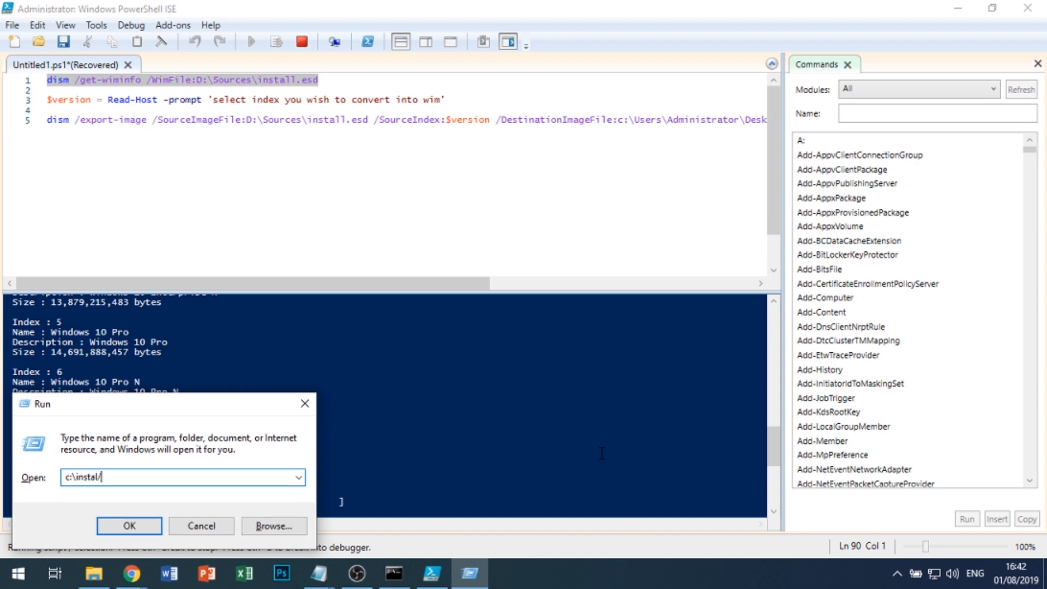
type("c:\\")
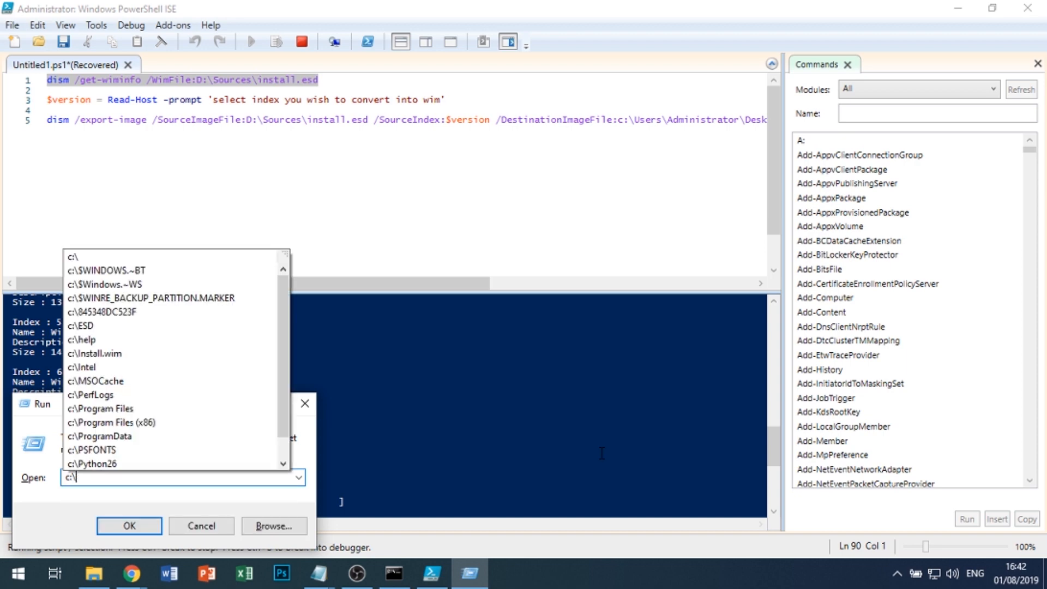
left_click(273, 526)
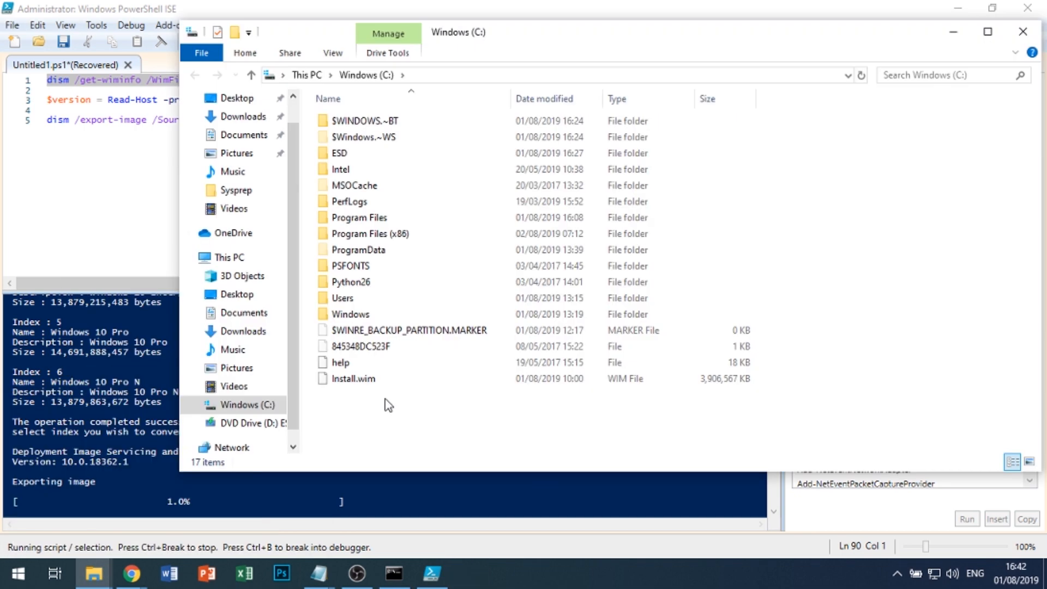